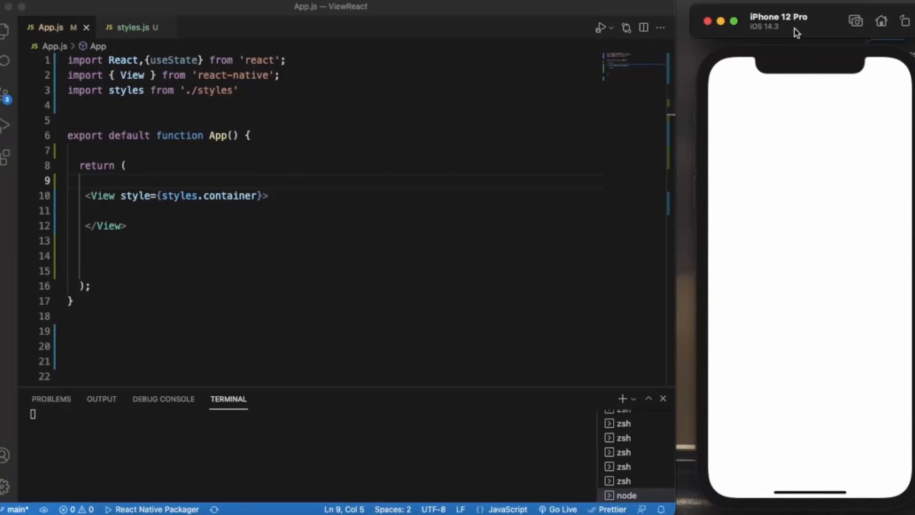
{"action": "mouse_move", "coordinate": [478, 137]}
{"action": "type", "text": ","}
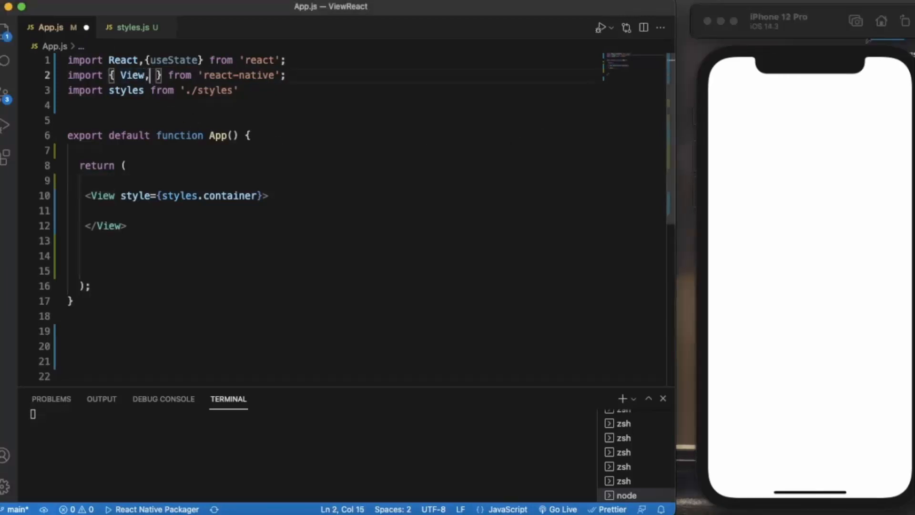
Add Text, Button and Alert to the react-native import after View.
{"action": "type", "text": "Text,B"}
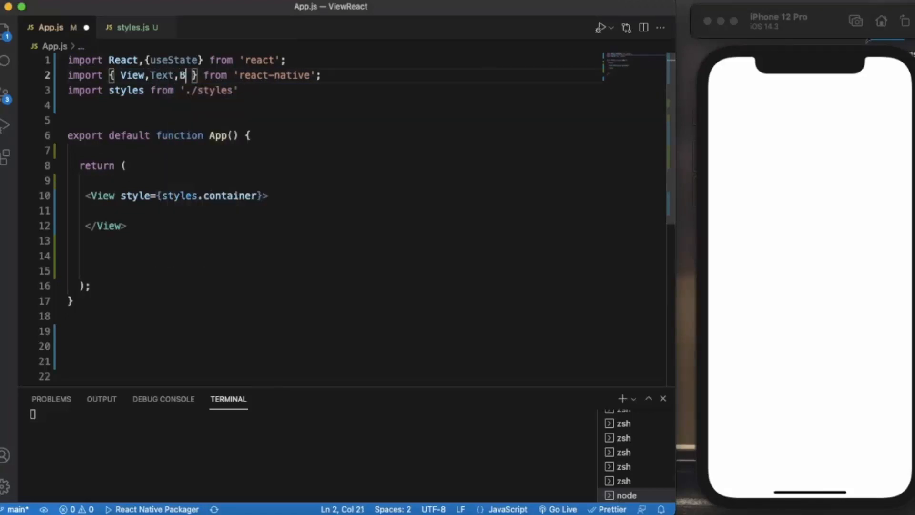
{"action": "type", "text": "utton,"}
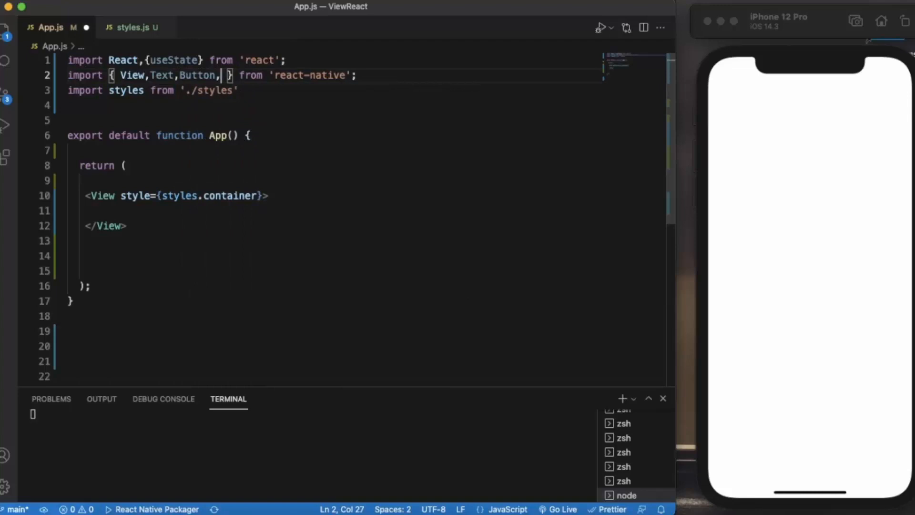
{"action": "type", "text": "Alert"}
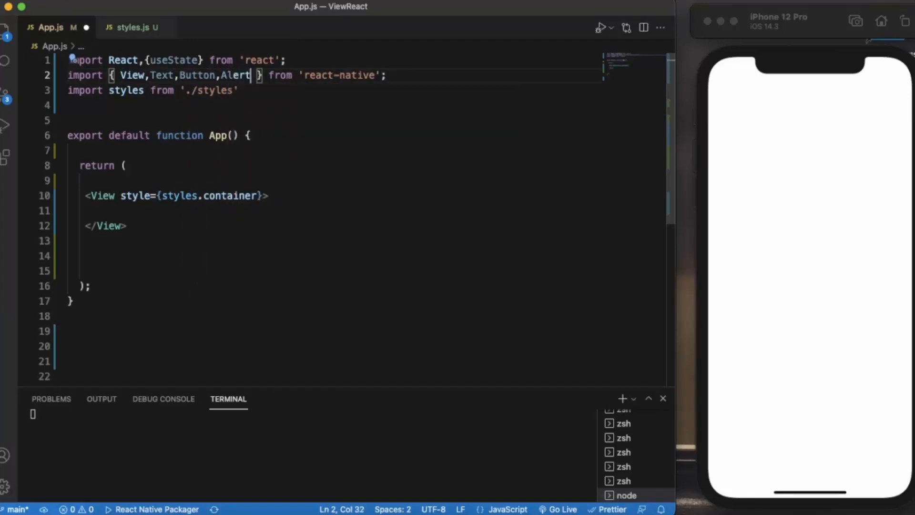
{"action": "mouse_move", "coordinate": [712, 329]}
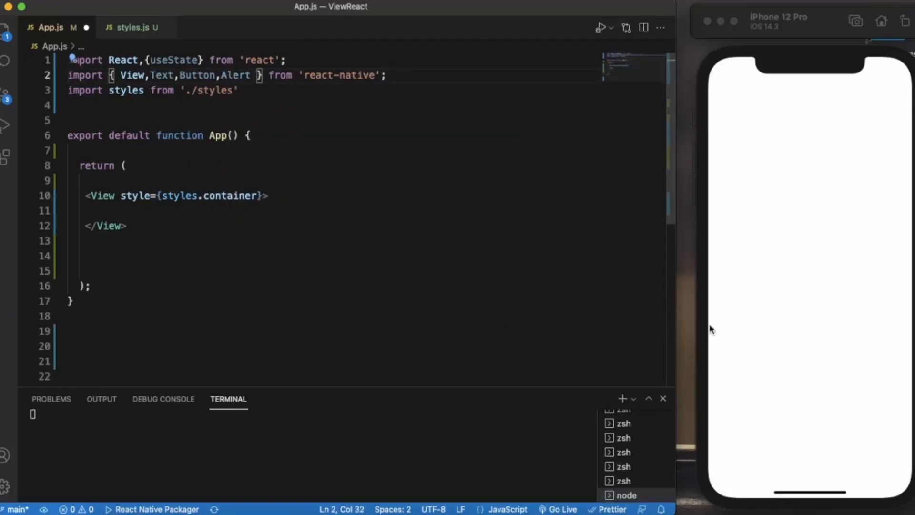
{"action": "mouse_move", "coordinate": [550, 269]}
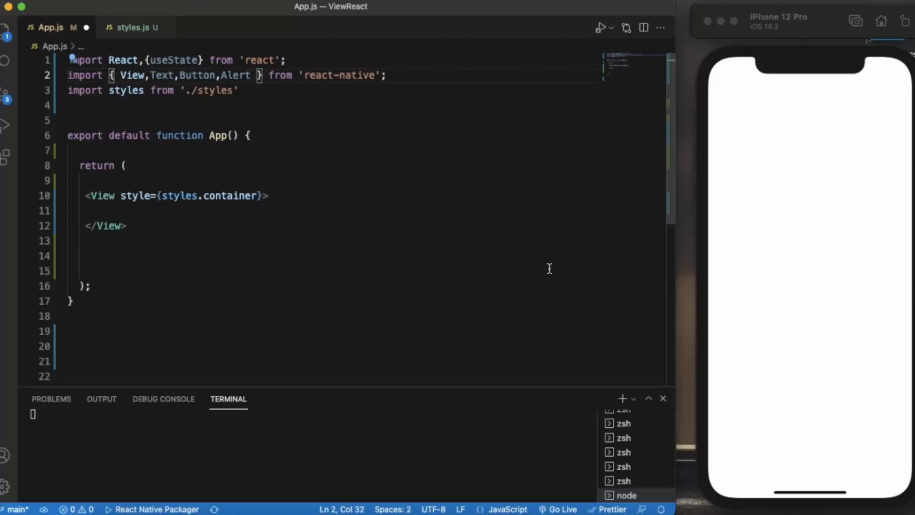
{"action": "mouse_move", "coordinate": [461, 241]}
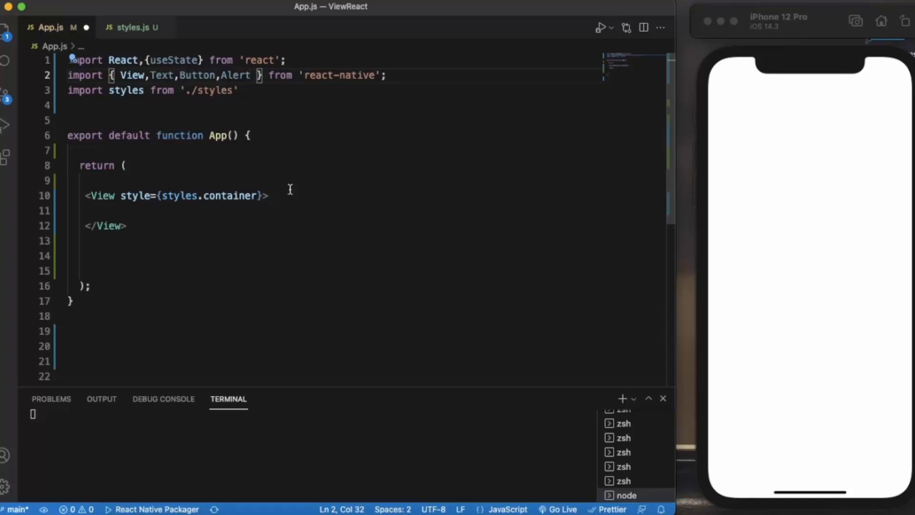
{"action": "mouse_move", "coordinate": [899, 238]}
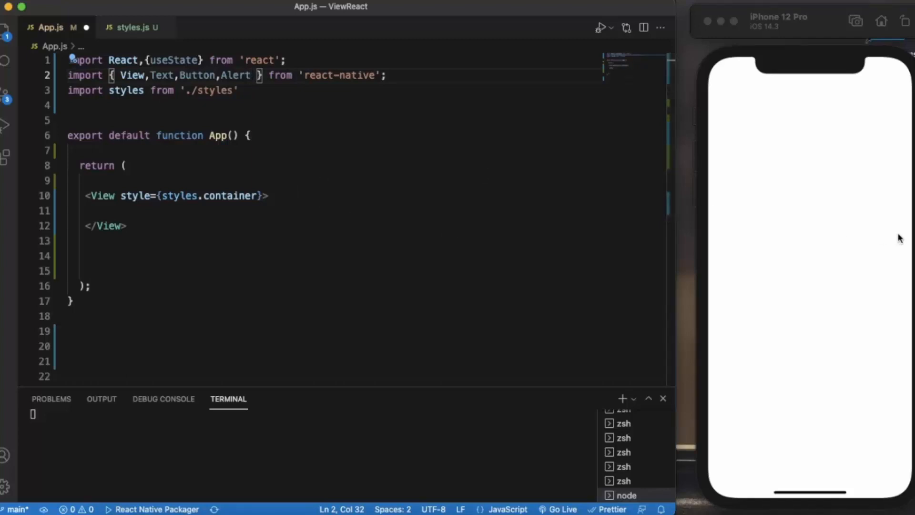
{"action": "mouse_move", "coordinate": [412, 217]}
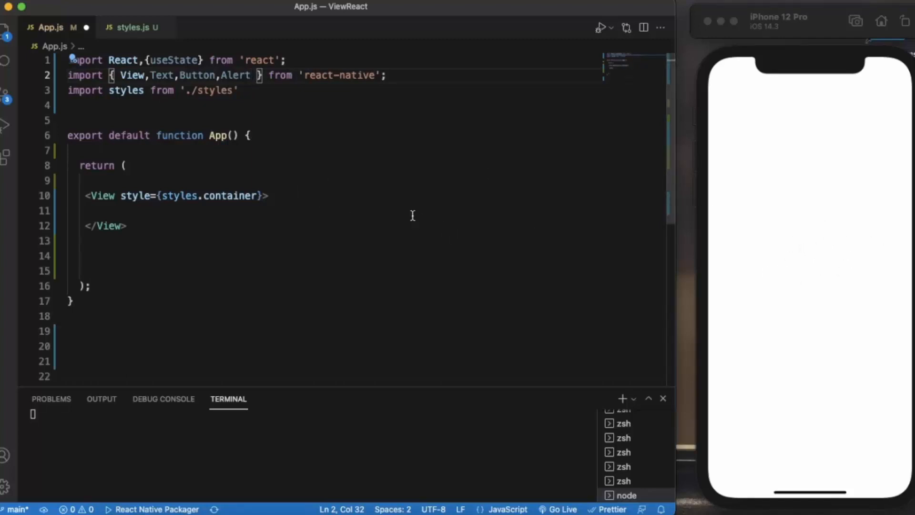
Declare const [name,setName] = useState('') at the top of the App function.
{"action": "left_click", "coordinate": [102, 150]}
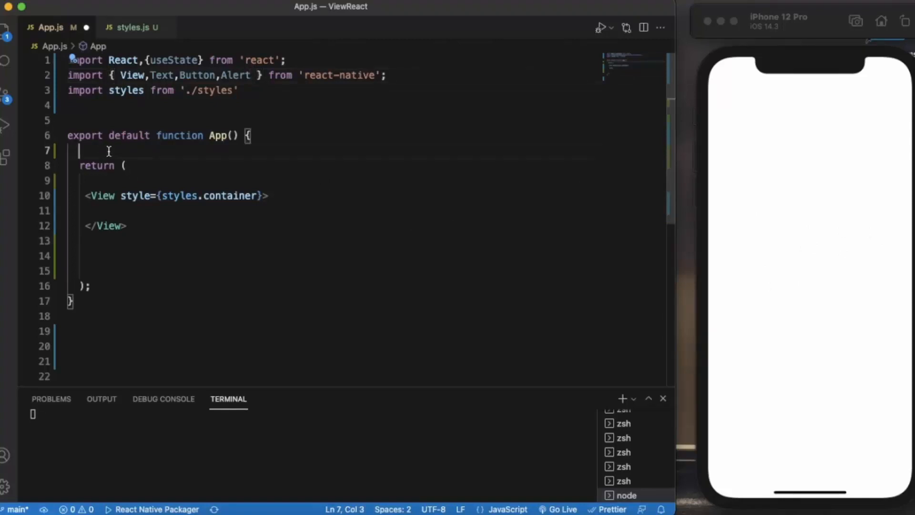
{"action": "type", "text": "const [nna"}
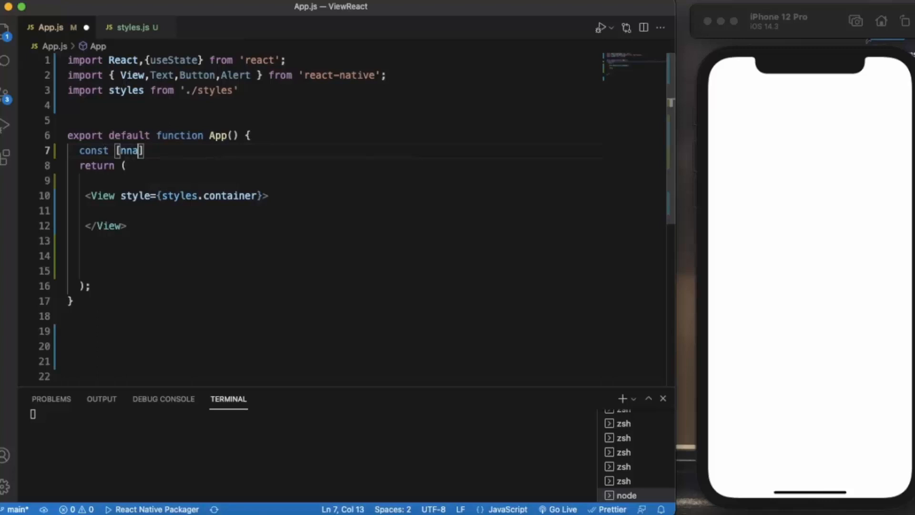
{"action": "key", "text": "Backspace"}
{"action": "type", "text": "me,set"}
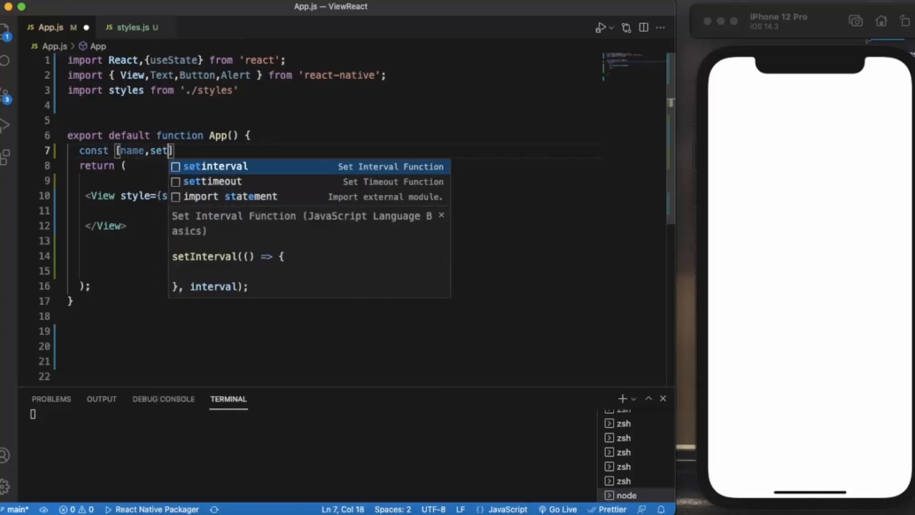
{"action": "type", "text": "Name"}
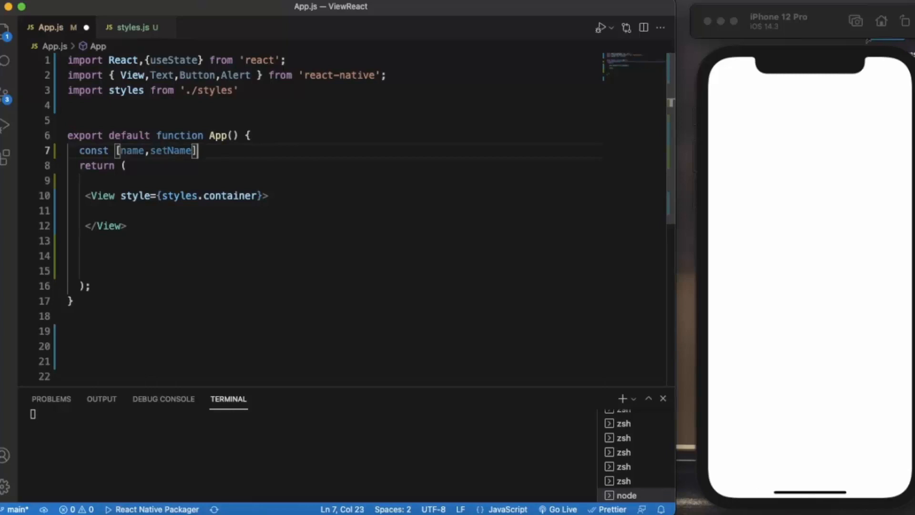
{"action": "type", "text": "= useState"}
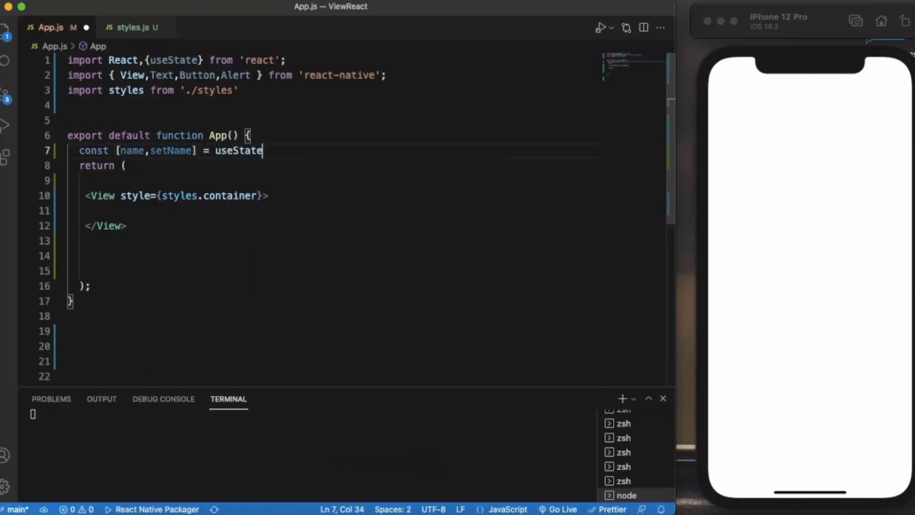
{"action": "type", "text": "('')"}
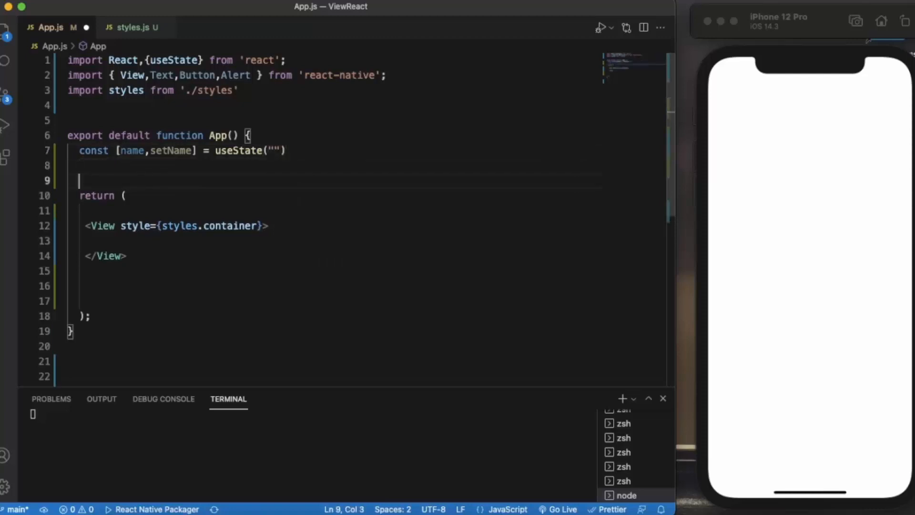
{"action": "left_click", "coordinate": [102, 226]}
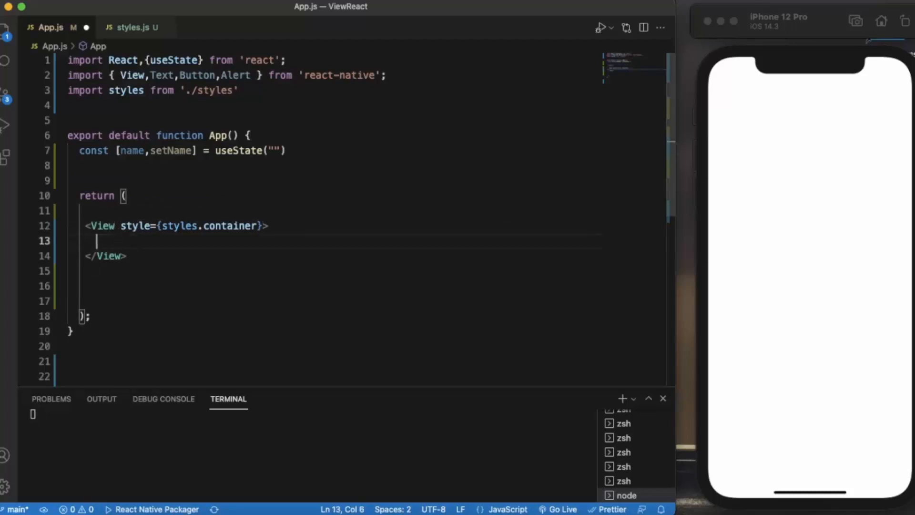
Render <Text>{name}</Text> and a Button titled "Click" inside the View.
{"action": "type", "text": "<Text>{name}</Text>"}
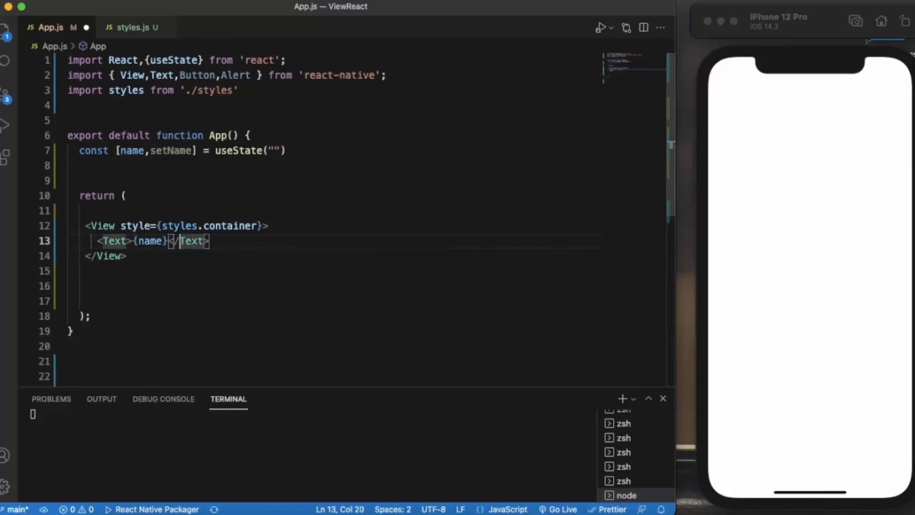
{"action": "type", "text": "<Button/>"}
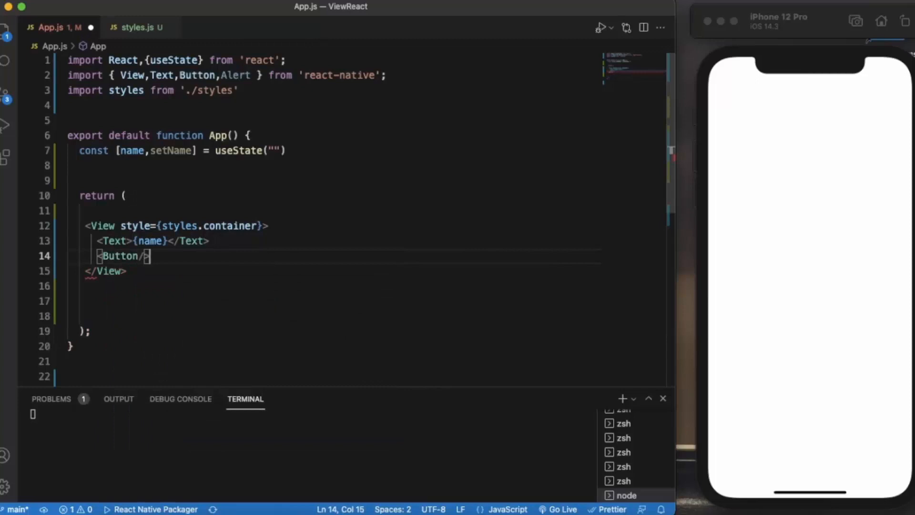
{"action": "type", "text": "title=\""}
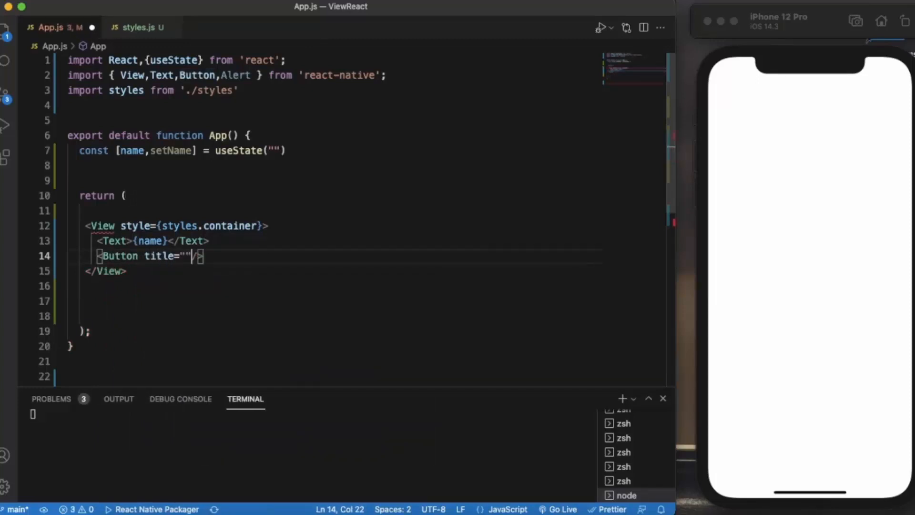
{"action": "type", "text": "CLi"}
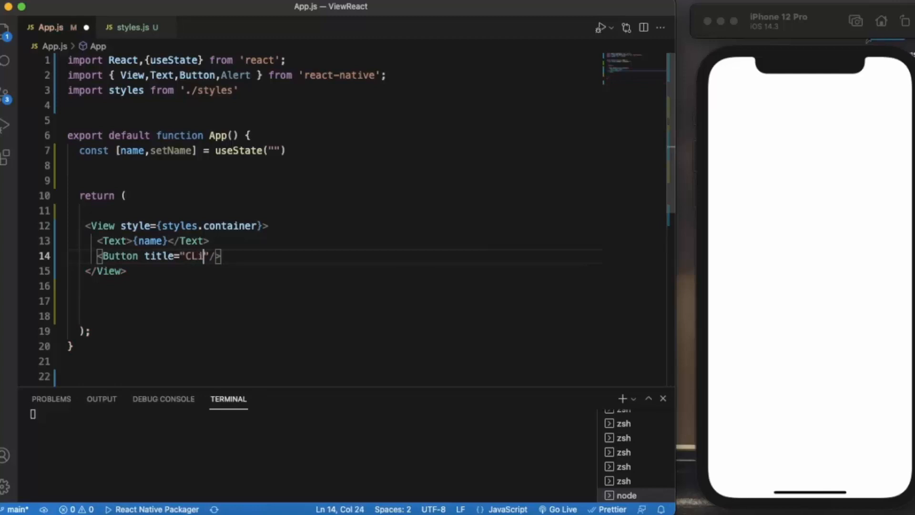
{"action": "type", "text": "ck"}
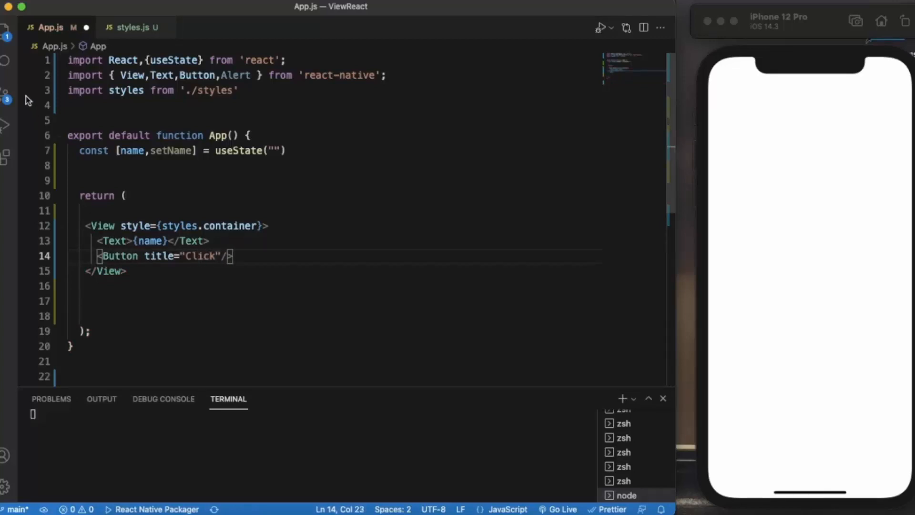
Add a text style with fontSize 20 and fontWeight "bold" in styles.js, then return to App.js.
{"action": "left_click", "coordinate": [133, 27]}
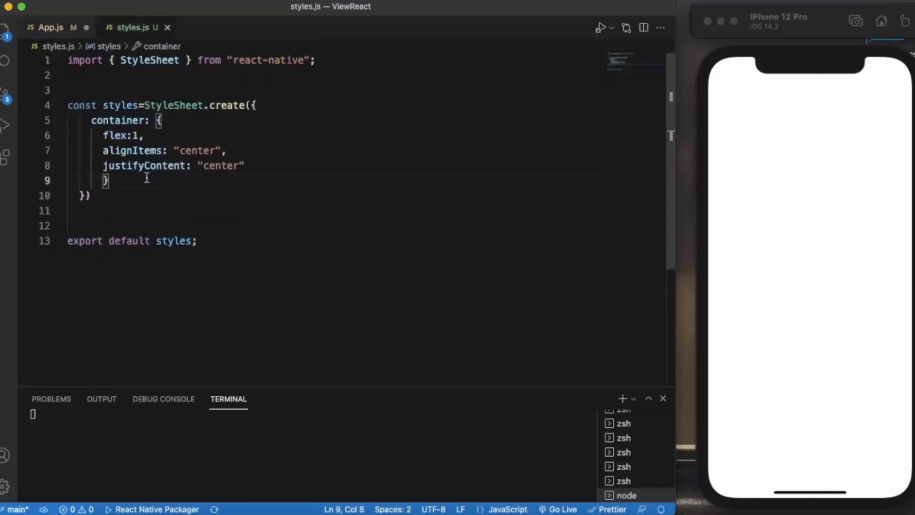
{"action": "type", "text": "tex"}
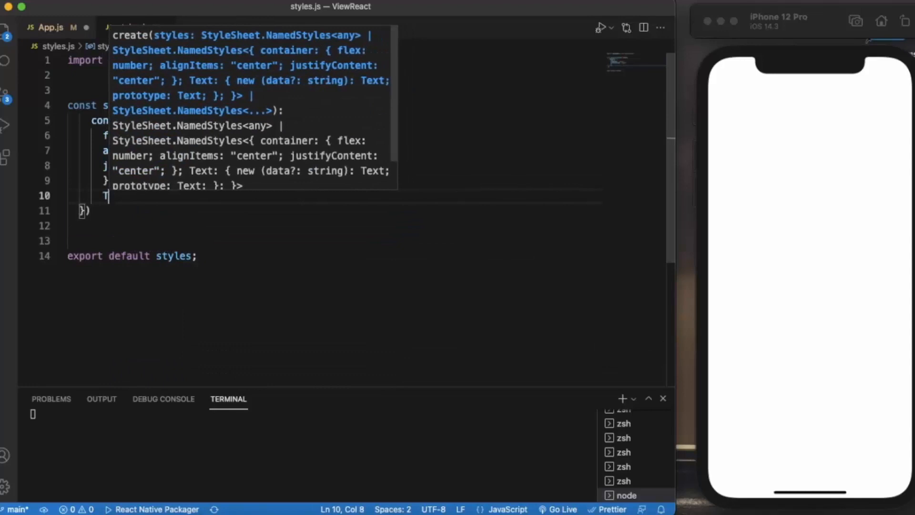
{"action": "type", "text": "ext:"}
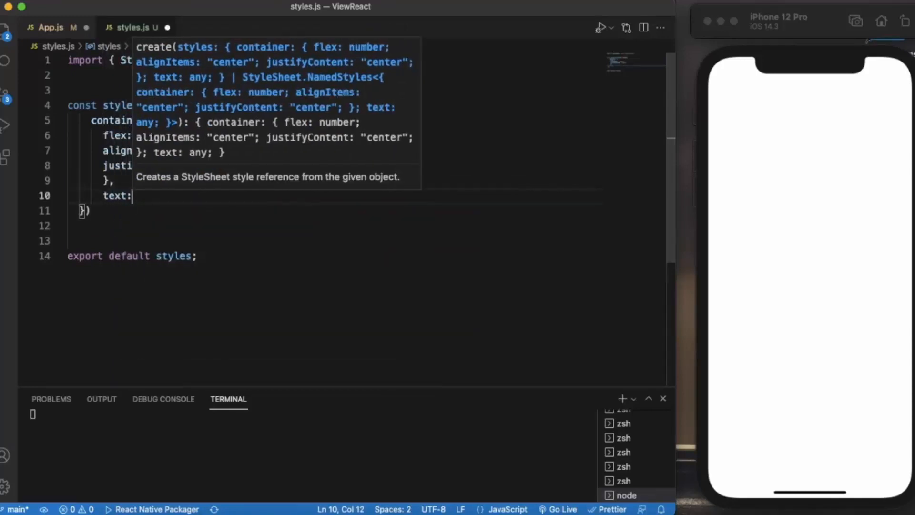
{"action": "type", "text": "fontSize"}
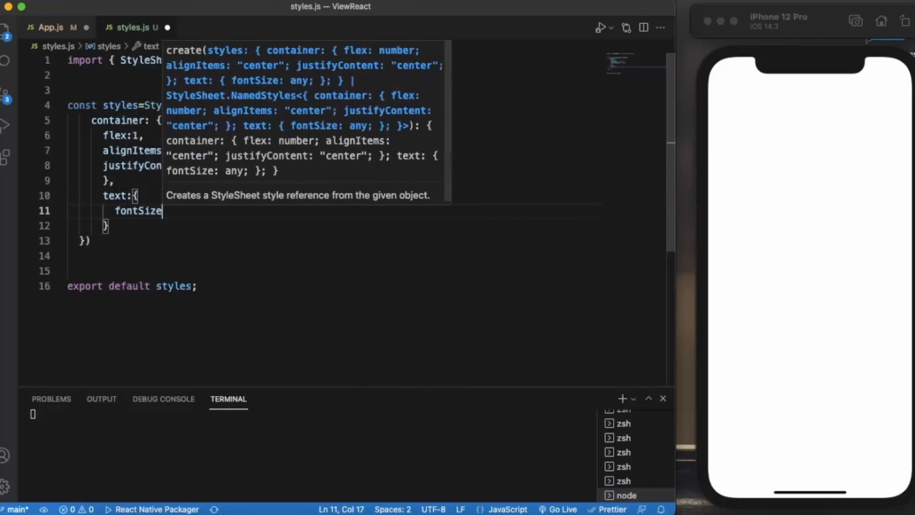
{"action": "type", "text": ":20,"}
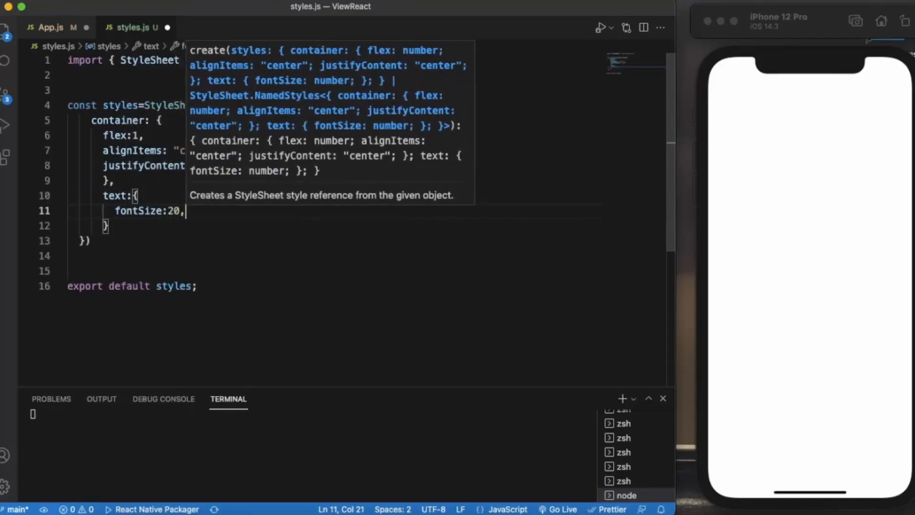
{"action": "type", "text": "fontWeight"}
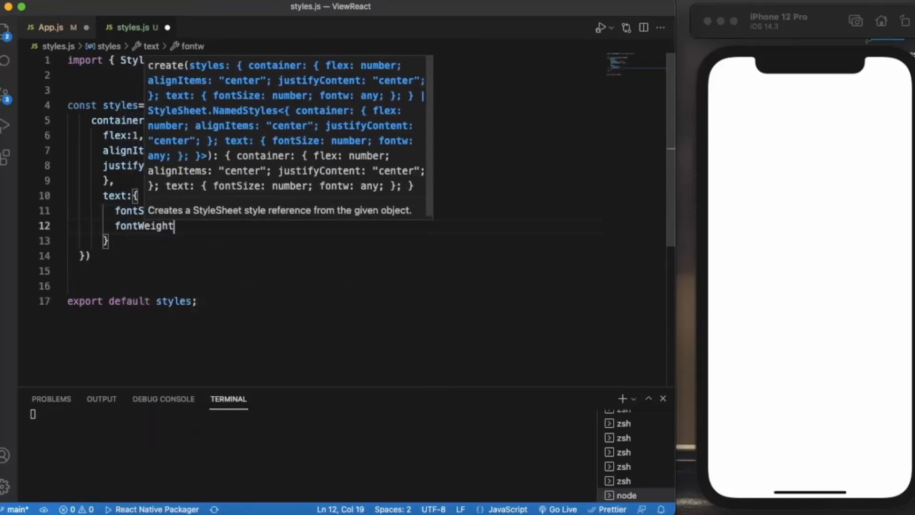
{"action": "type", "text": ":\"bold"}
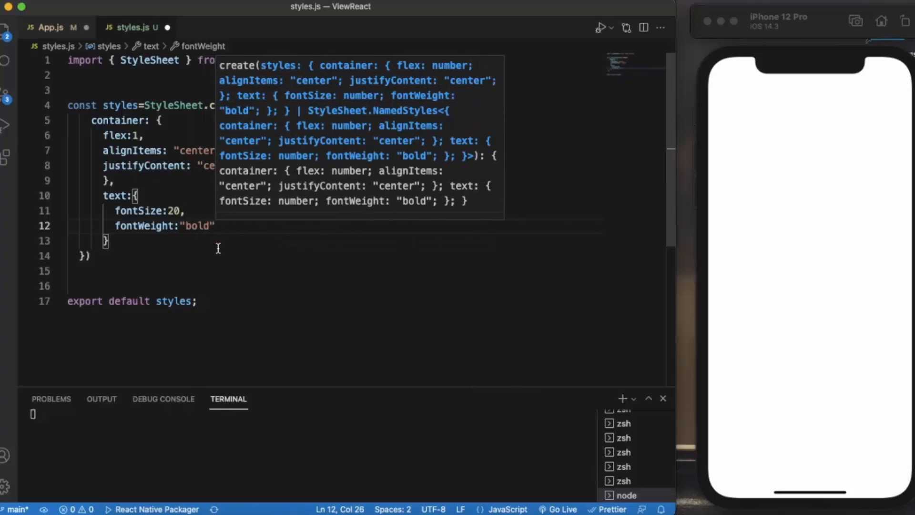
{"action": "left_click", "coordinate": [49, 27]}
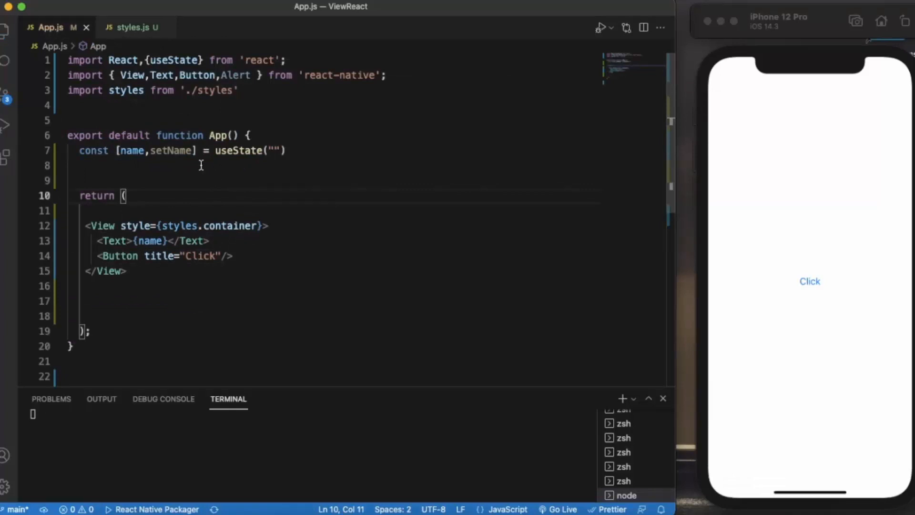
Start a clickMe arrow function that calls Alert.prompt below the state line.
{"action": "left_click", "coordinate": [175, 165]}
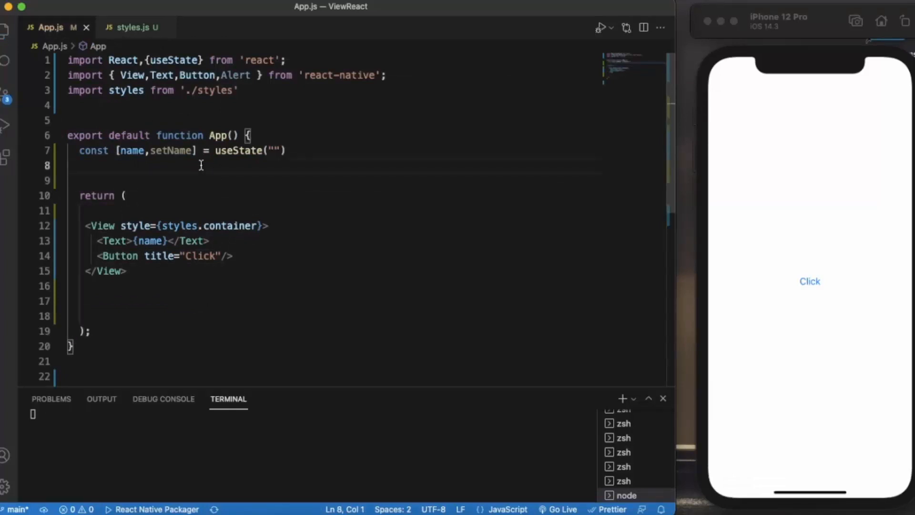
{"action": "type", "text": "const"}
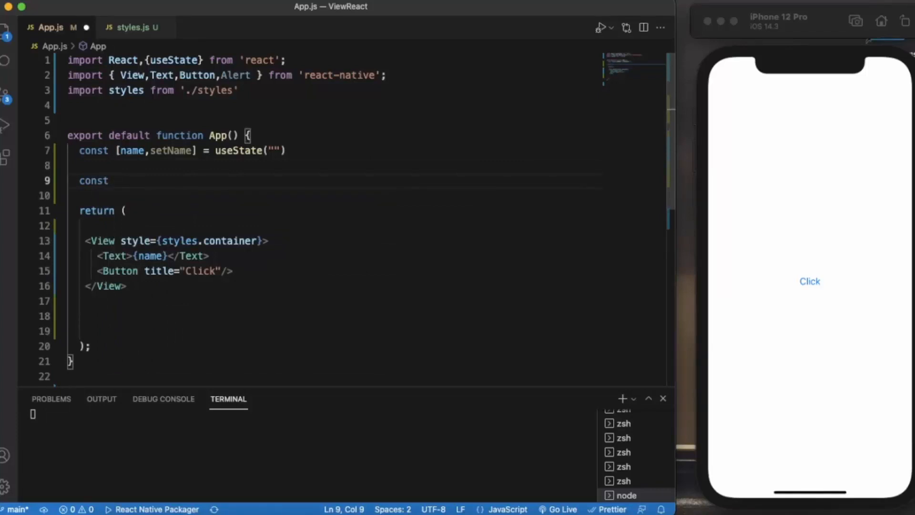
{"action": "type", "text": "click"}
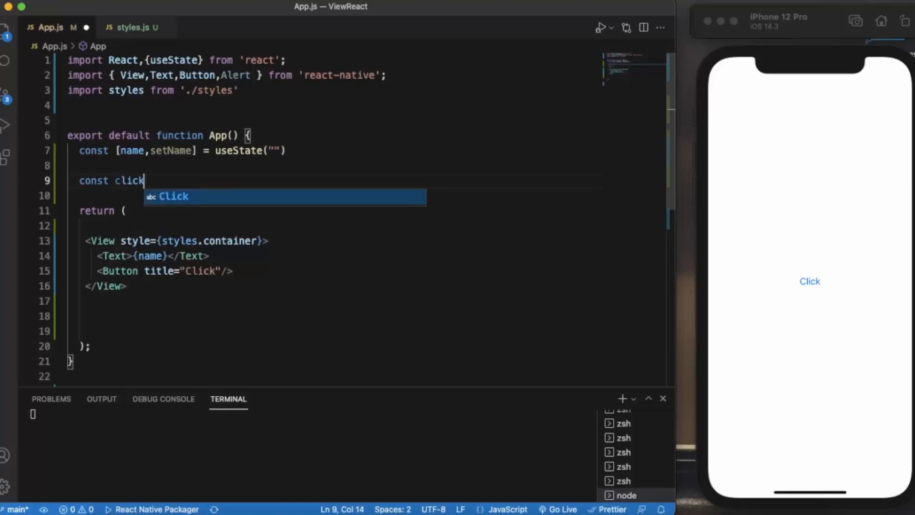
{"action": "type", "text": "Me ="}
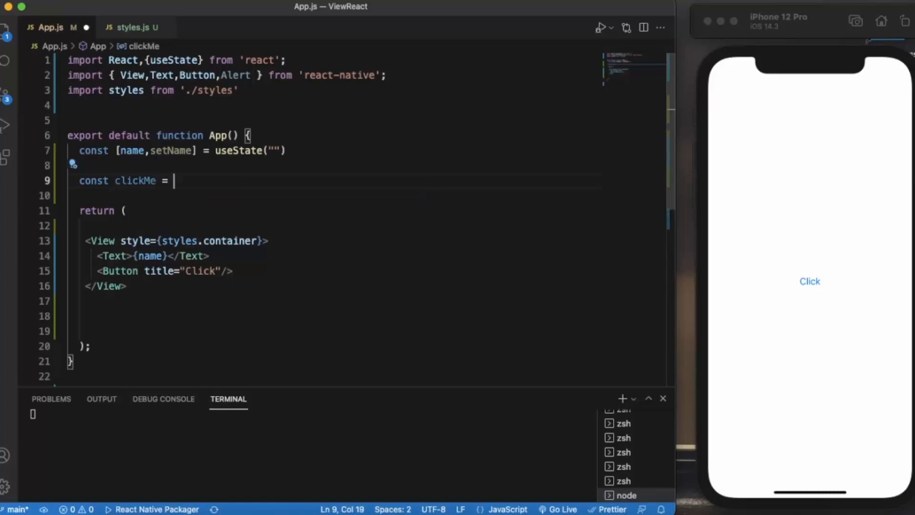
{"action": "type", "text": "() =>{"}
{"action": "left_click", "coordinate": [329, 194]}
{"action": "type", "text": "A"}
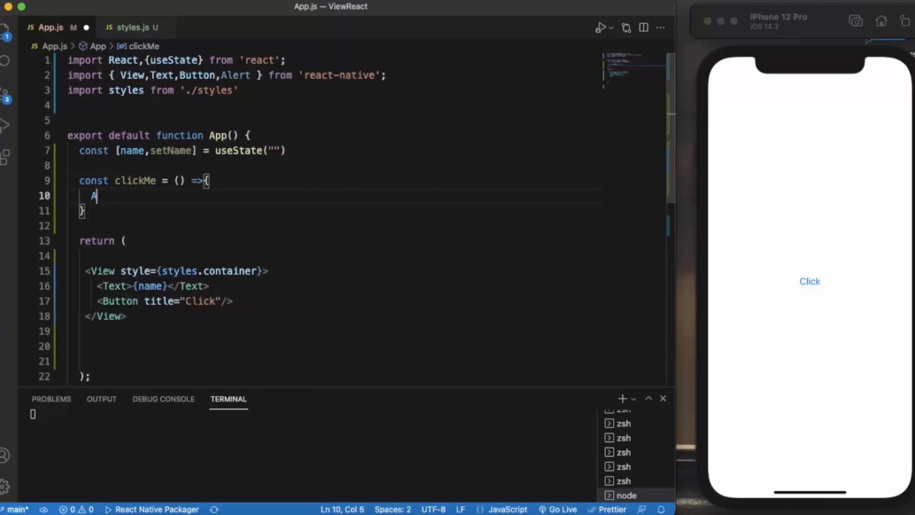
{"action": "type", "text": "lert.prompt"}
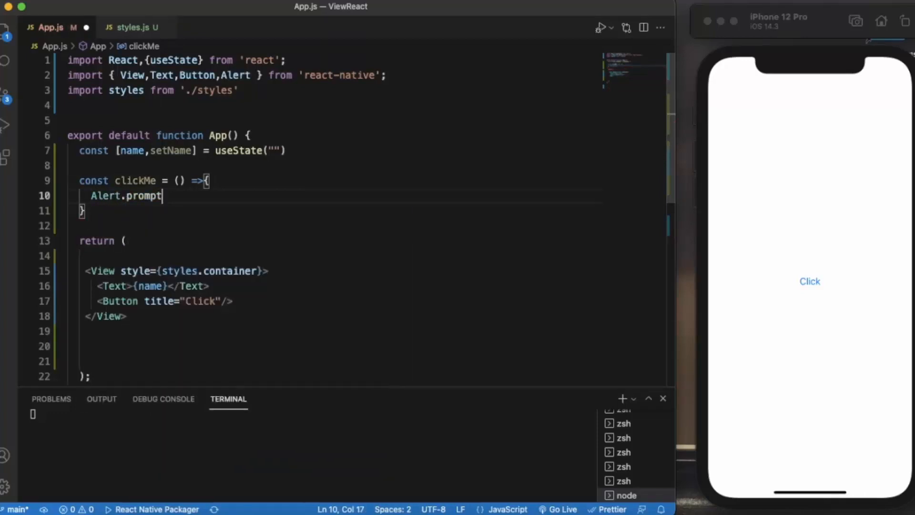
{"action": "type", "text": "()"}
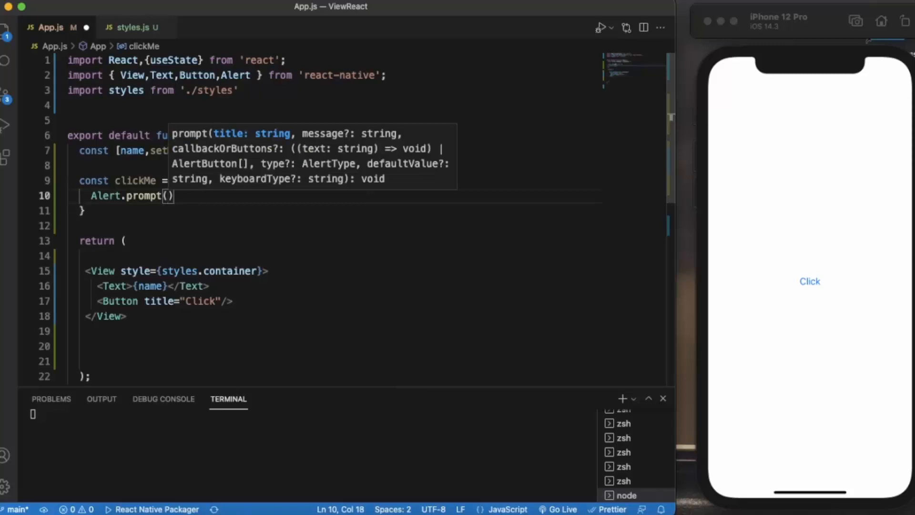
Pass title "Welcome", message "Please enter your name" and an empty button array to the prompt.
{"action": "type", "text": "\"\""}
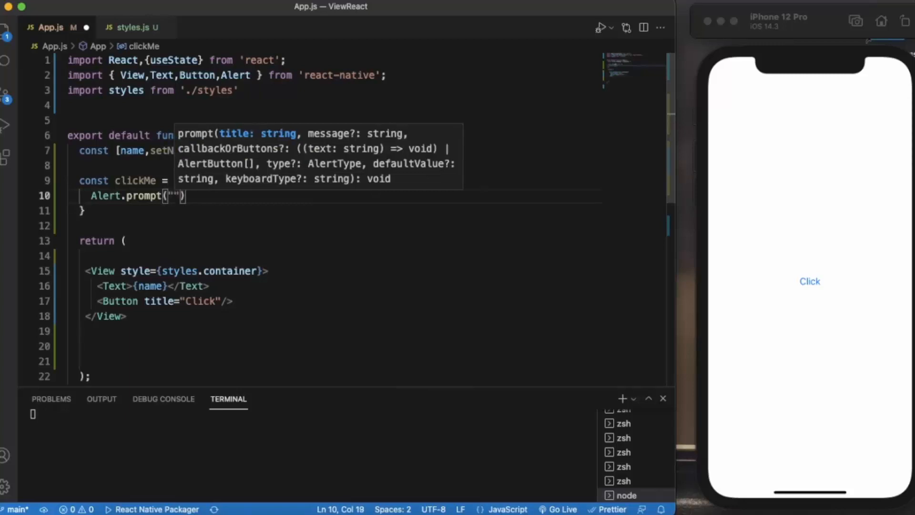
{"action": "type", "text": "We"}
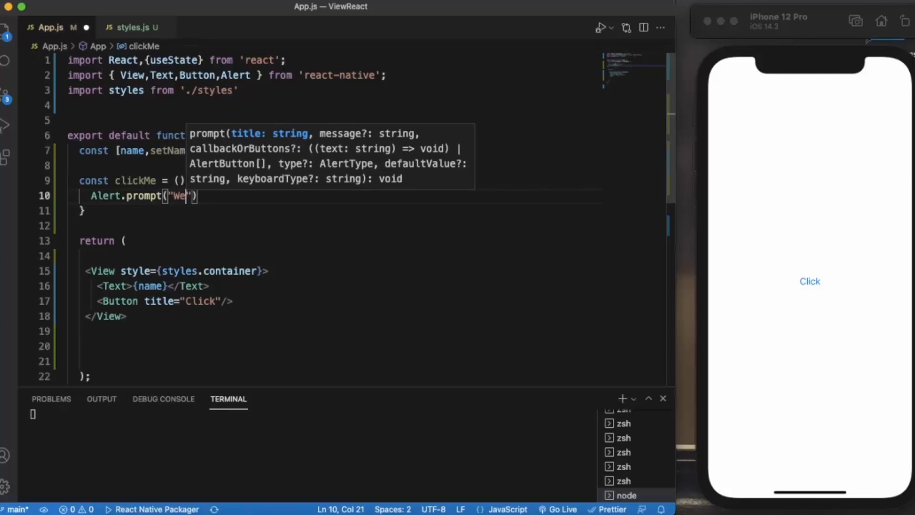
{"action": "type", "text": "lcom"}
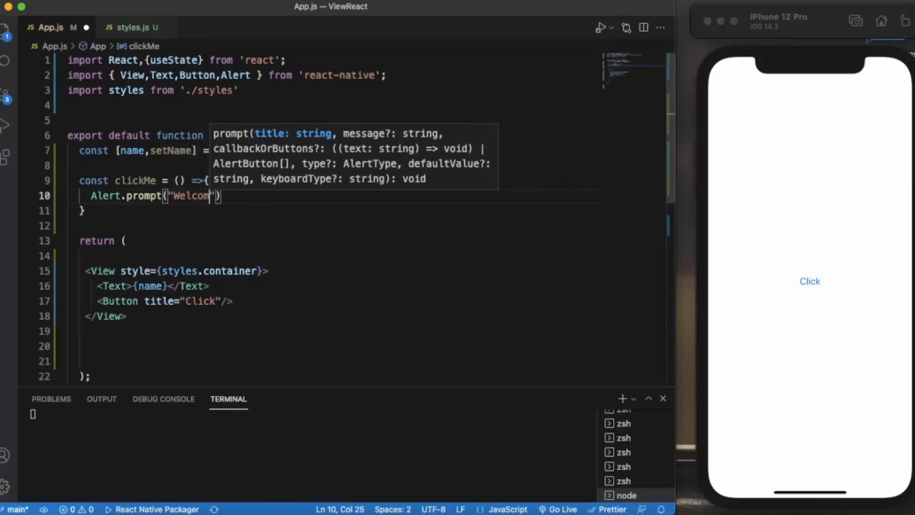
{"action": "type", "text": "\","}
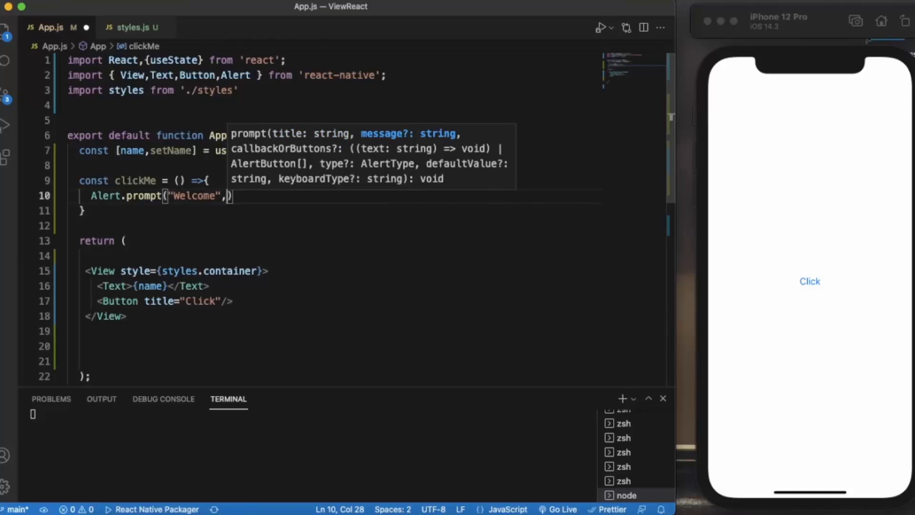
{"action": "type", "text": "\"\""}
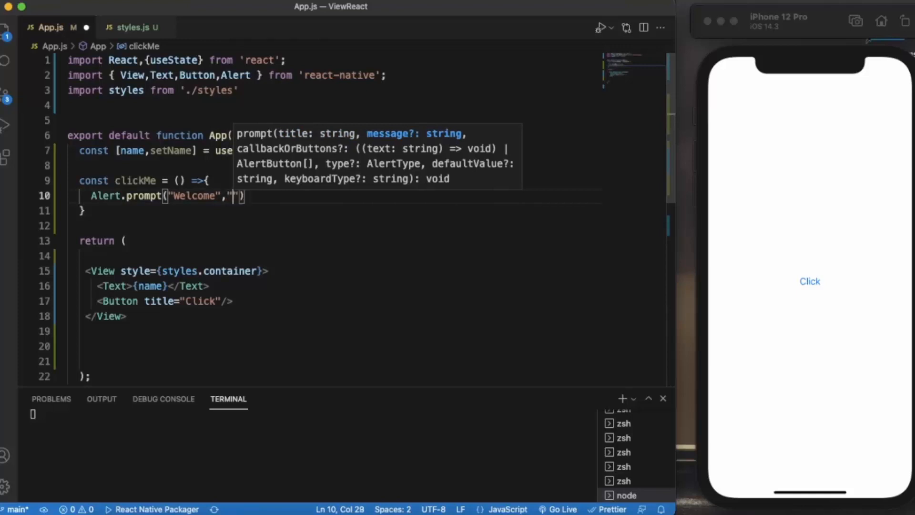
{"action": "type", "text": "Plas"}
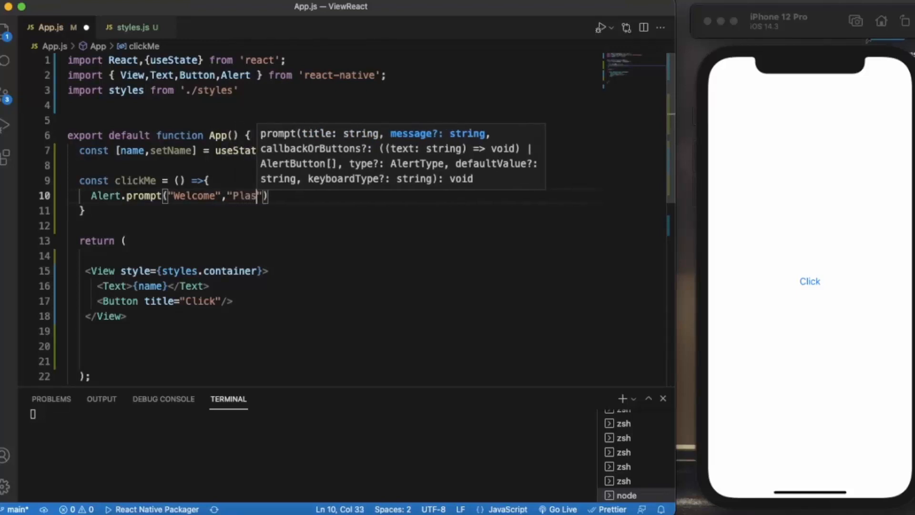
{"action": "key", "text": "Backspace"}
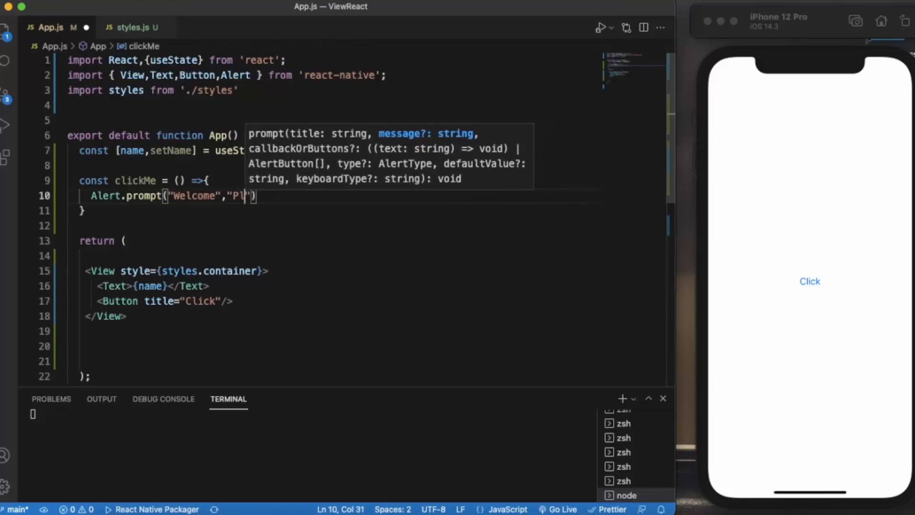
{"action": "type", "text": "ease"}
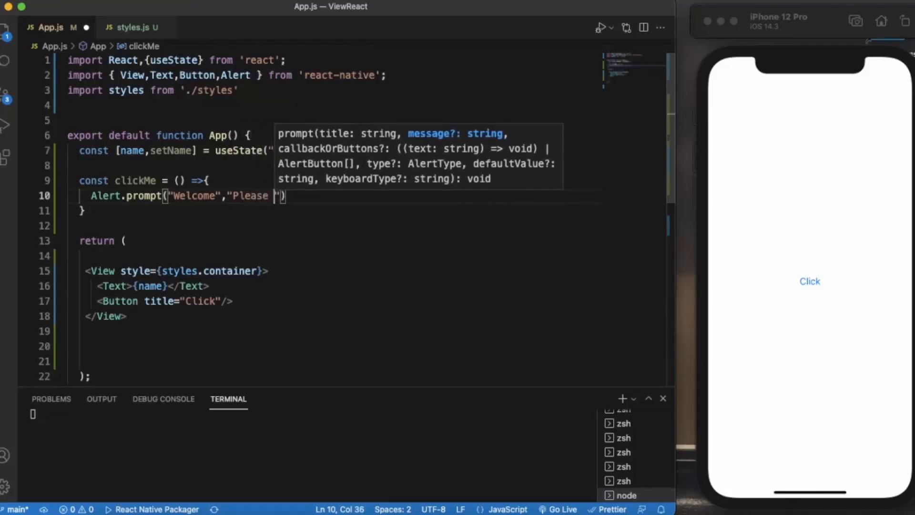
{"action": "type", "text": "enter your name"}
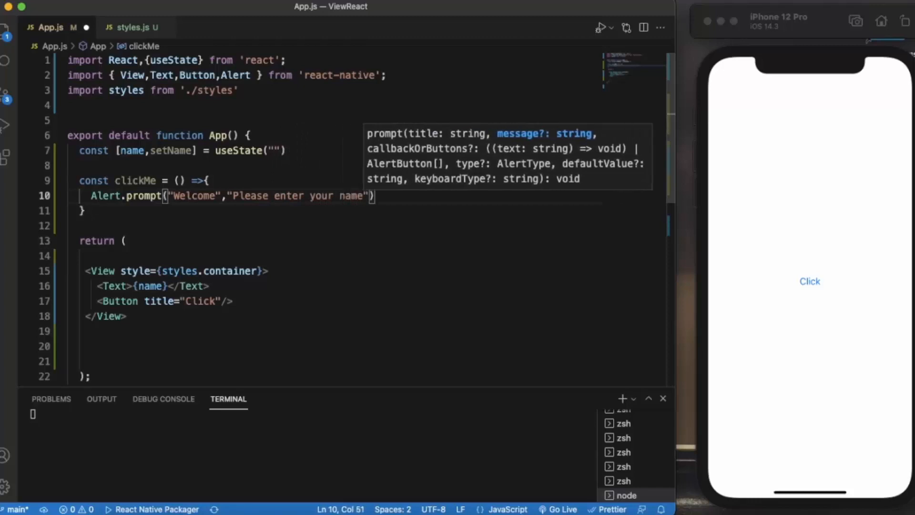
{"action": "type", "text": ",[]"}
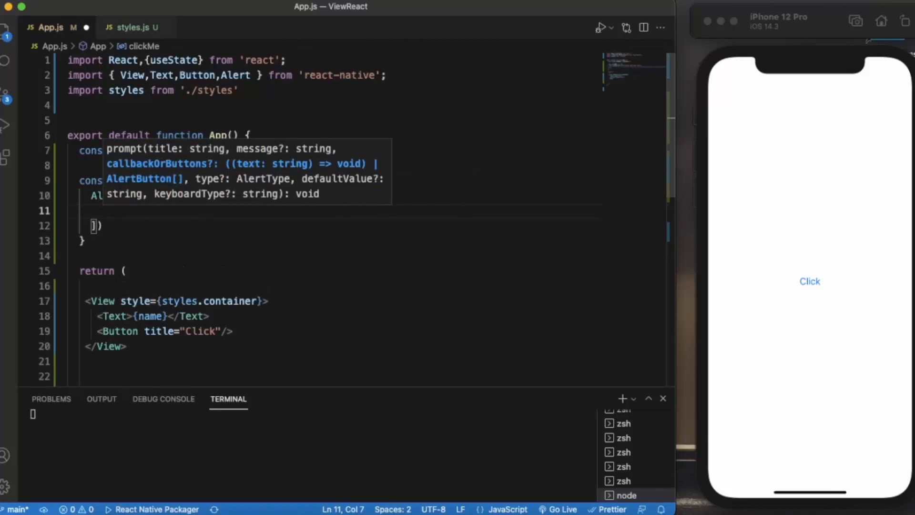
Add a Submit button whose onPress handler (text)=>setName(text) stores the entered name.
{"action": "key", "text": "enter"}
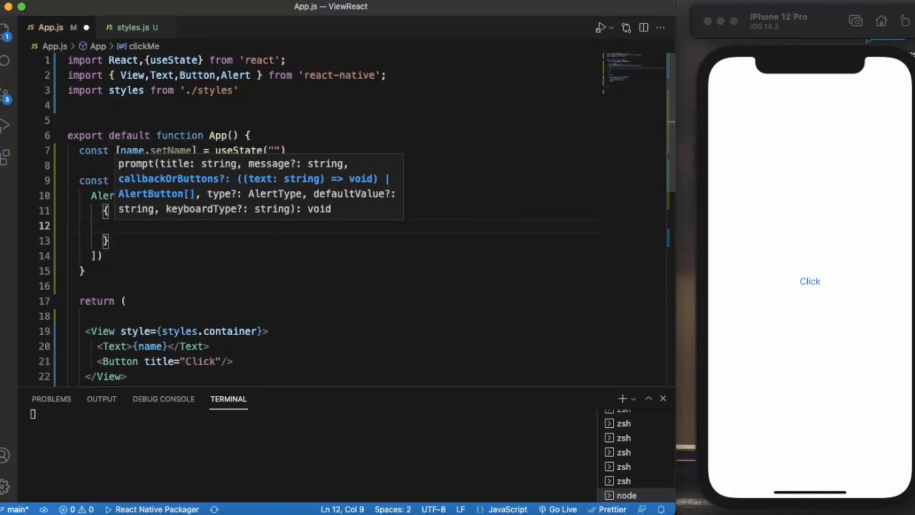
{"action": "type", "text": "text:"}
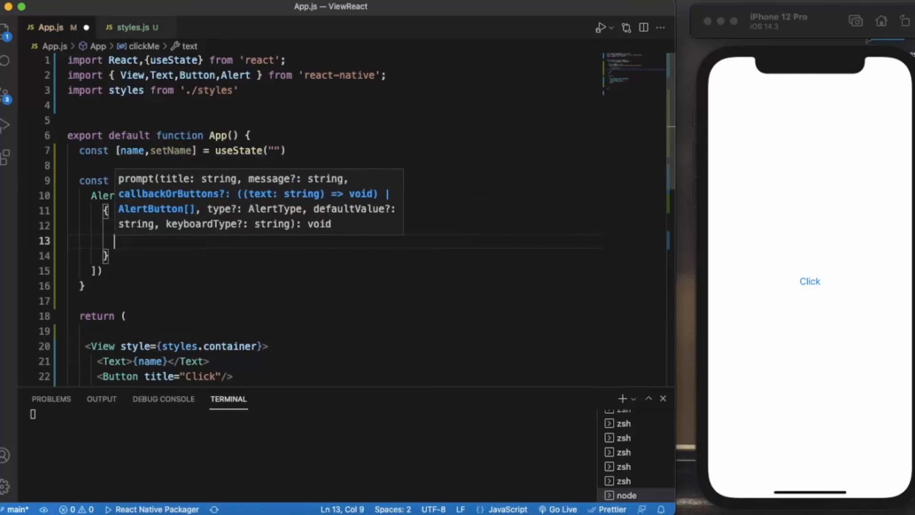
{"action": "type", "text": "onPress"}
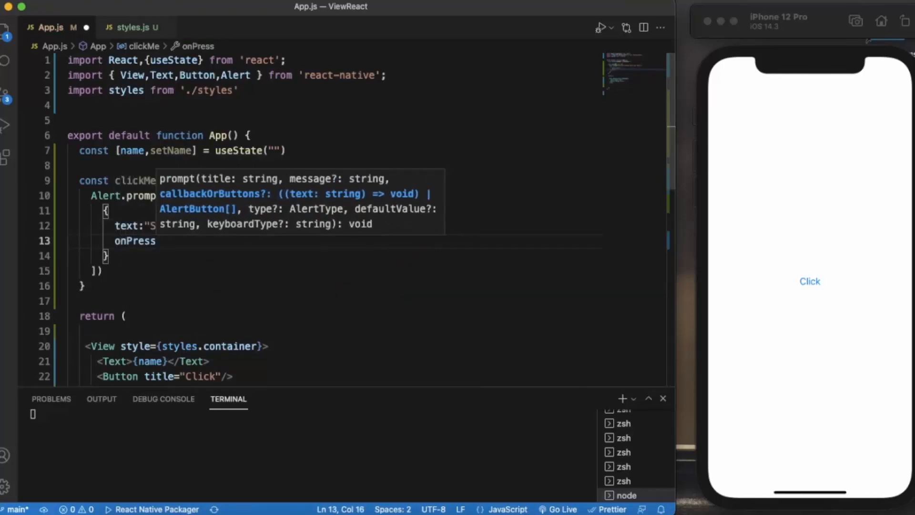
{"action": "type", "text": "u"}
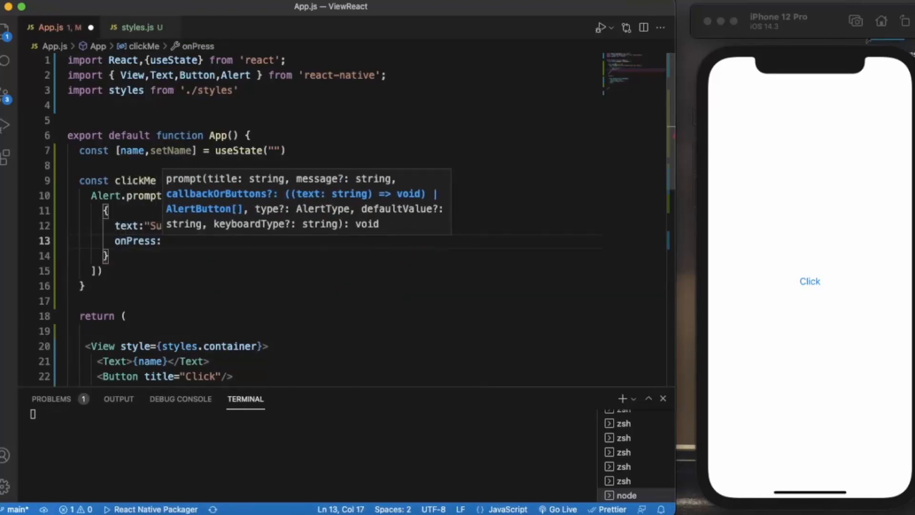
{"action": "type", "text": "()"}
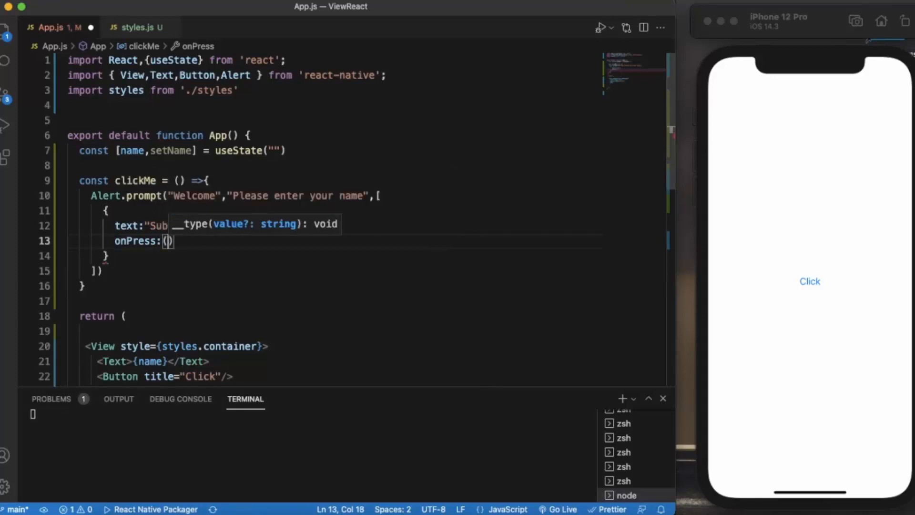
{"action": "type", "text": "text"}
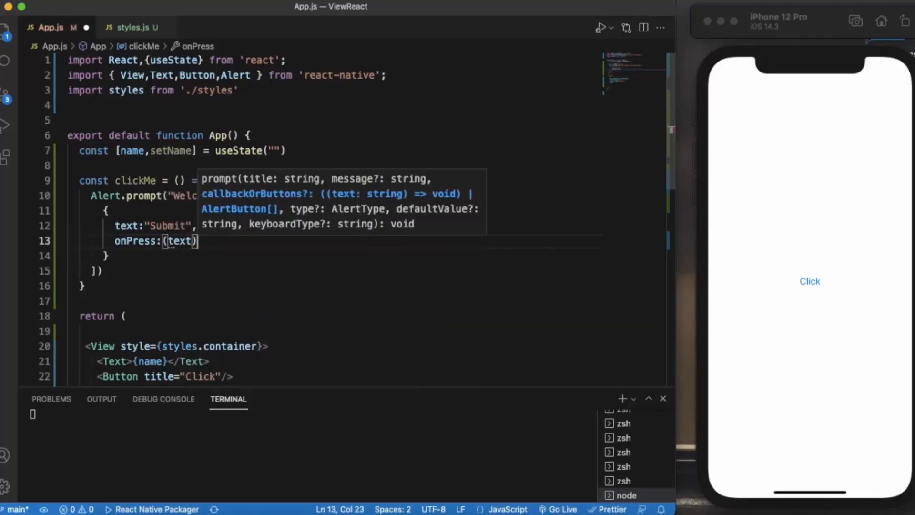
{"action": "type", "text": "=>"}
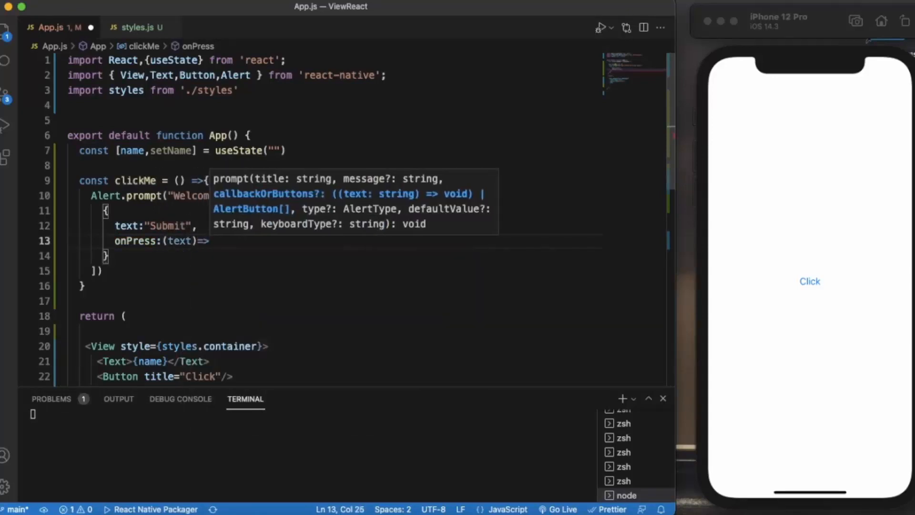
{"action": "type", "text": "setName"}
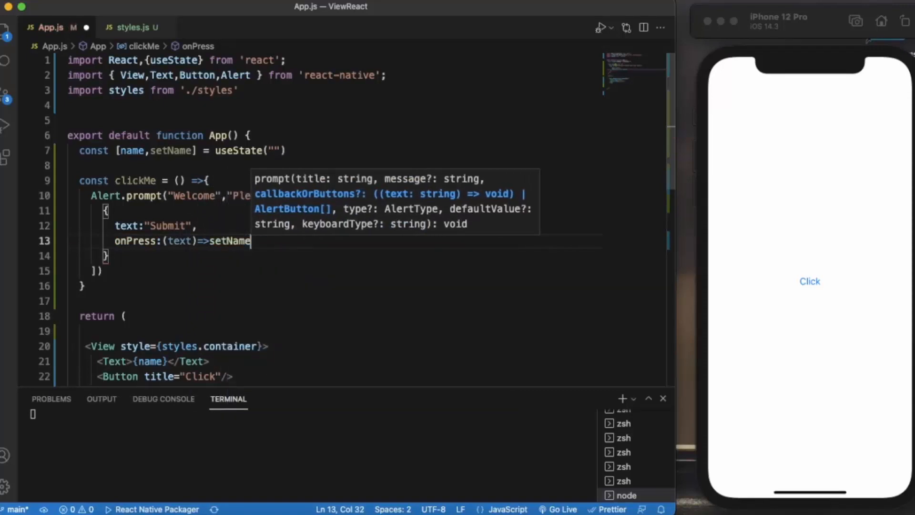
{"action": "type", "text": "("}
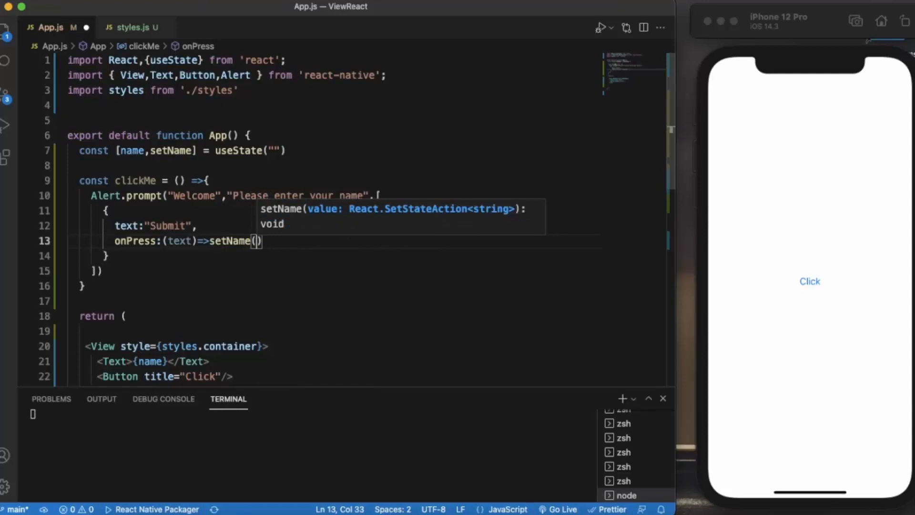
{"action": "type", "text": "text"}
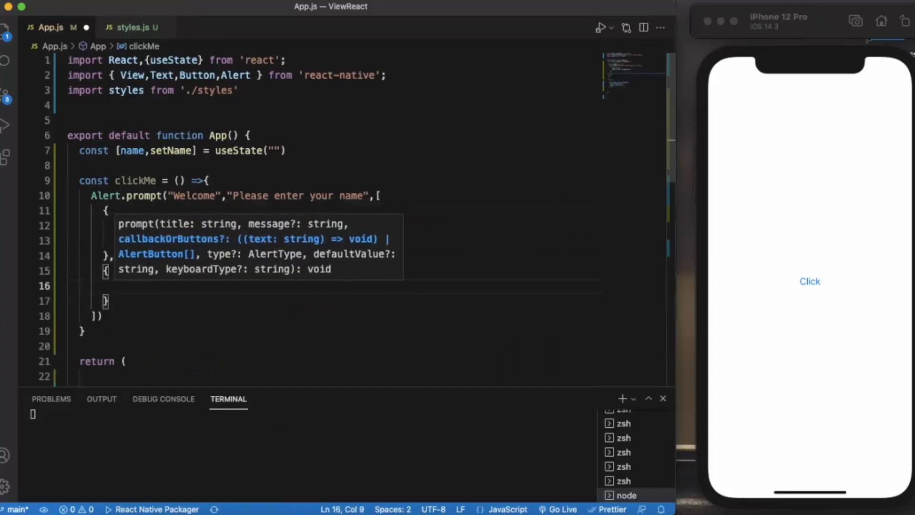
Add a Cancel button whose onPress logs "Cancel is pressed" to the console.
{"action": "type", "text": "text:"}
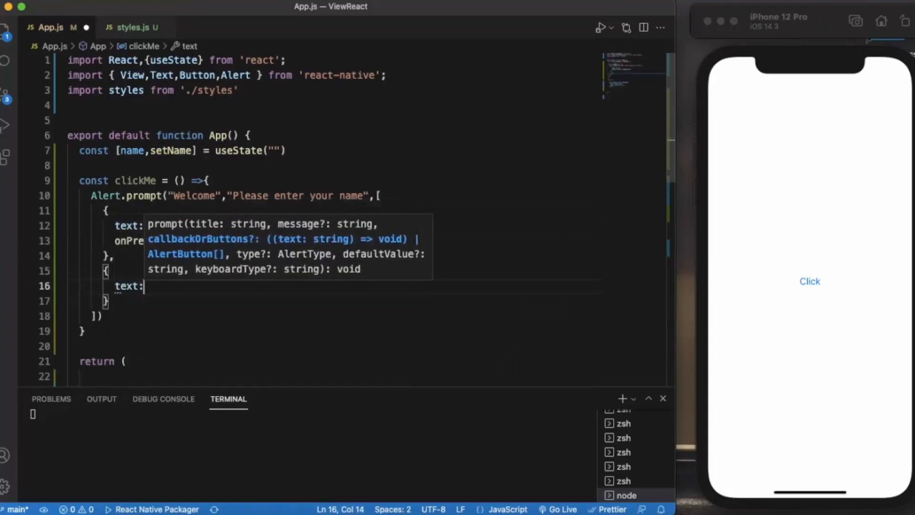
{"action": "type", "text": "Ce\""}
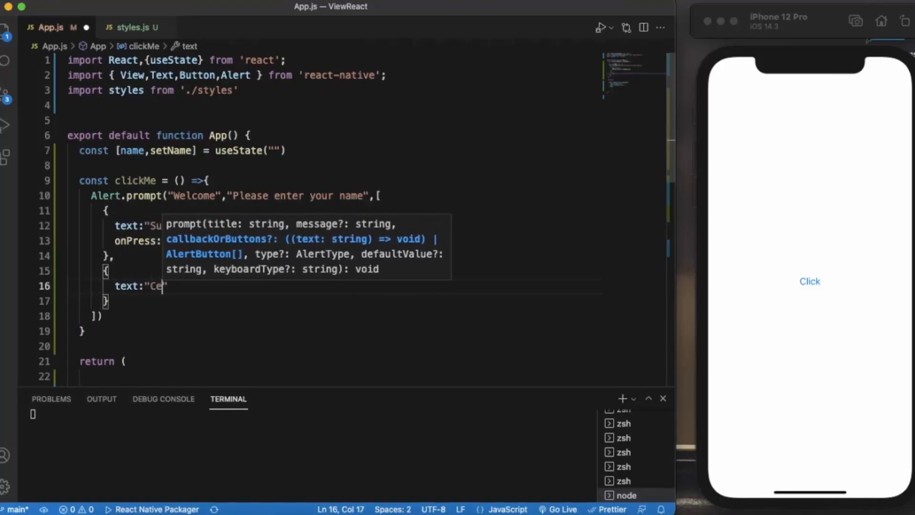
{"action": "type", "text": "n"}
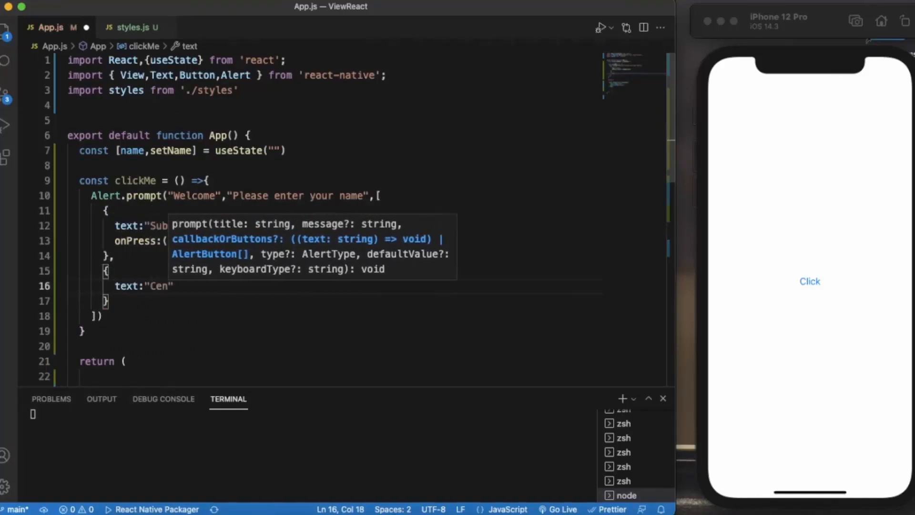
{"action": "key", "text": "Backspace"}
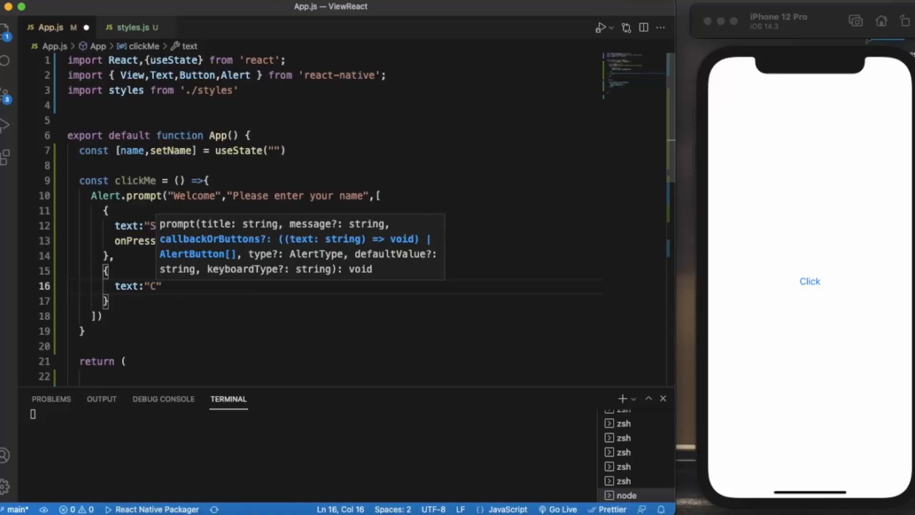
{"action": "type", "text": "ancel"}
{"action": "type", "text": "onPress:()=>"}
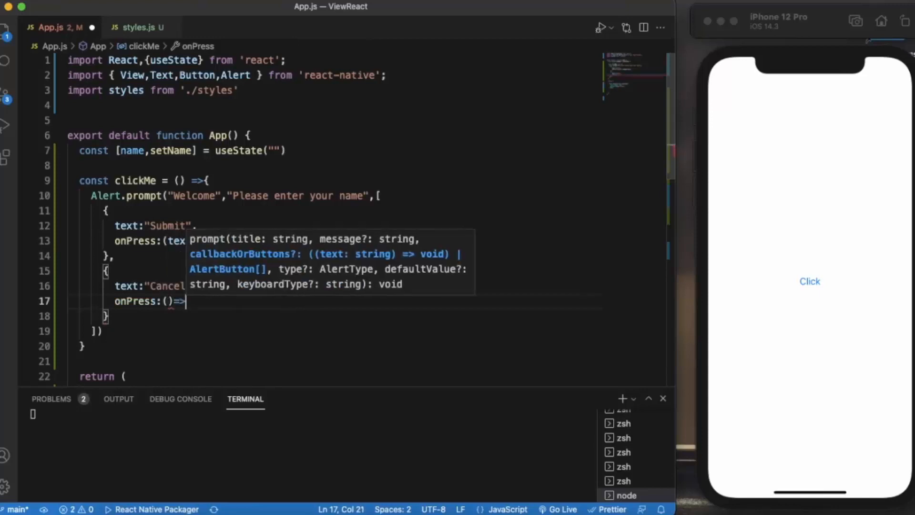
{"action": "type", "text": "console.log(\"Cancel"}
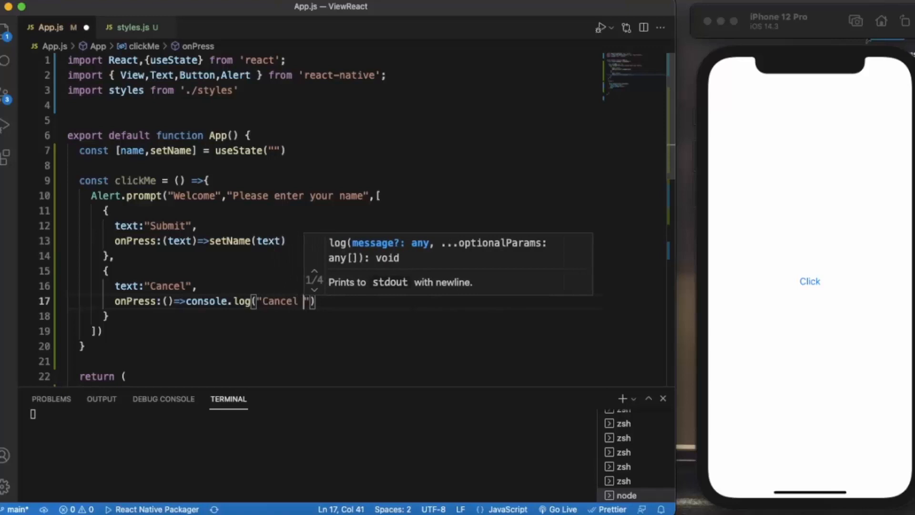
{"action": "type", "text": "is pres"}
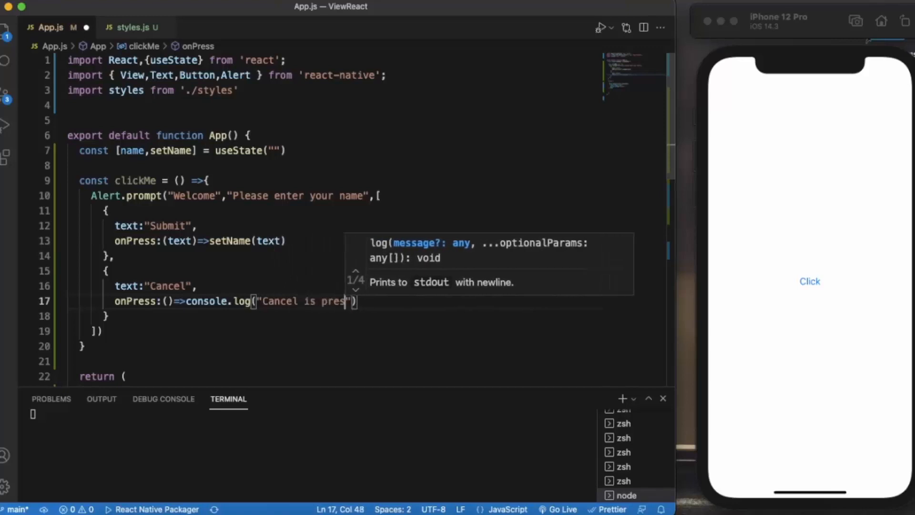
{"action": "type", "text": "sed"}
{"action": "left_click", "coordinate": [150, 331]}
{"action": "type", "text": ",\"plain-text"}
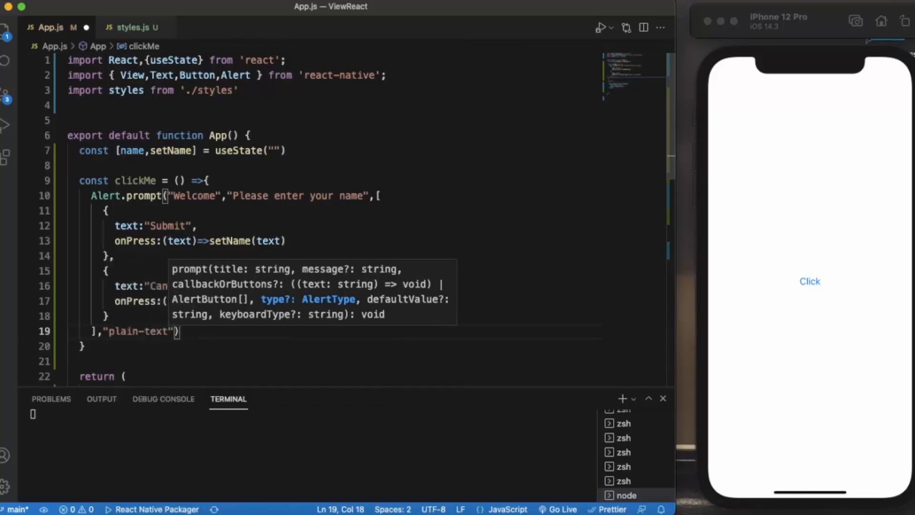
Pass "Name" as the prompt's default value and move to the Click Button tag.
{"action": "type", "text": ","}
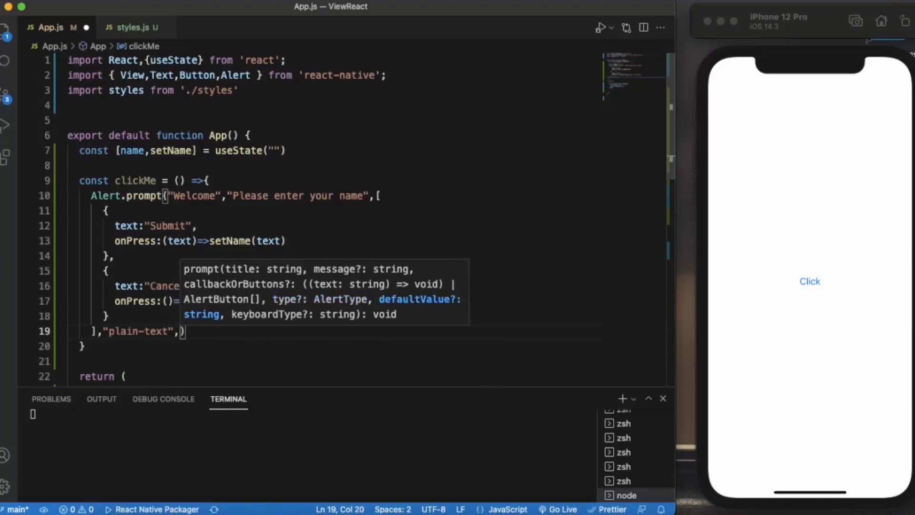
{"action": "type", "text": "\""}
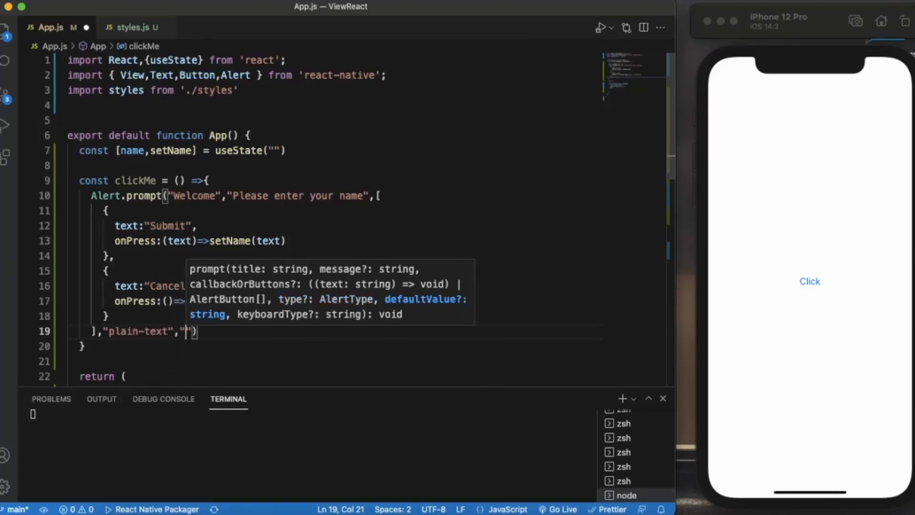
{"action": "type", "text": "Name"}
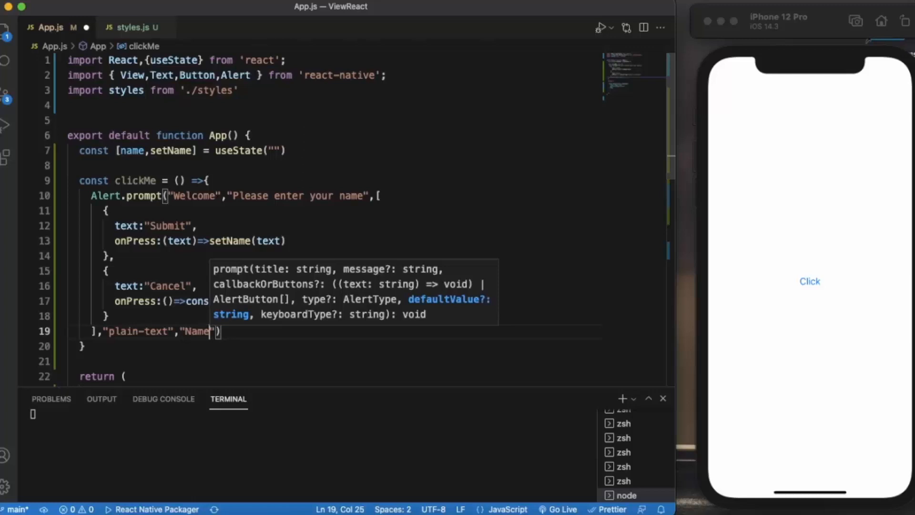
{"action": "left_click", "coordinate": [322, 240]}
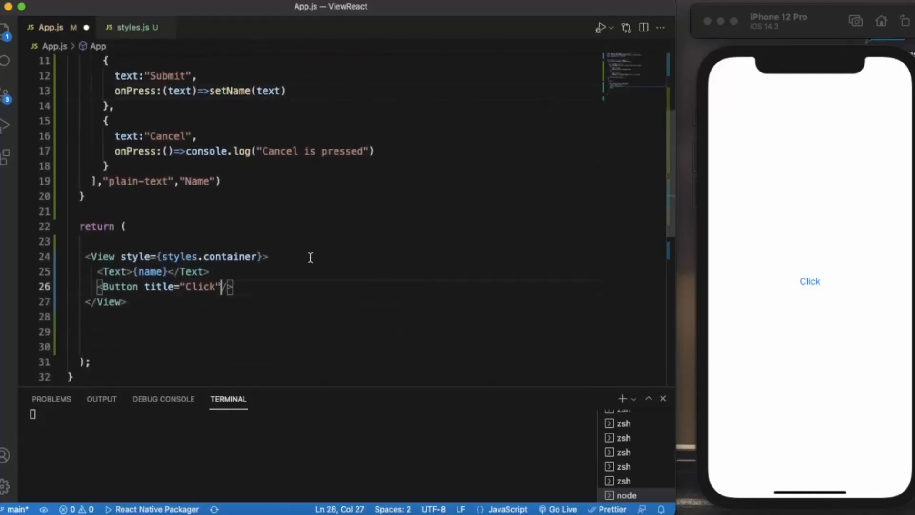
Set the Click Button's onPress={clickMe} and save App.js.
{"action": "type", "text": "onPress"}
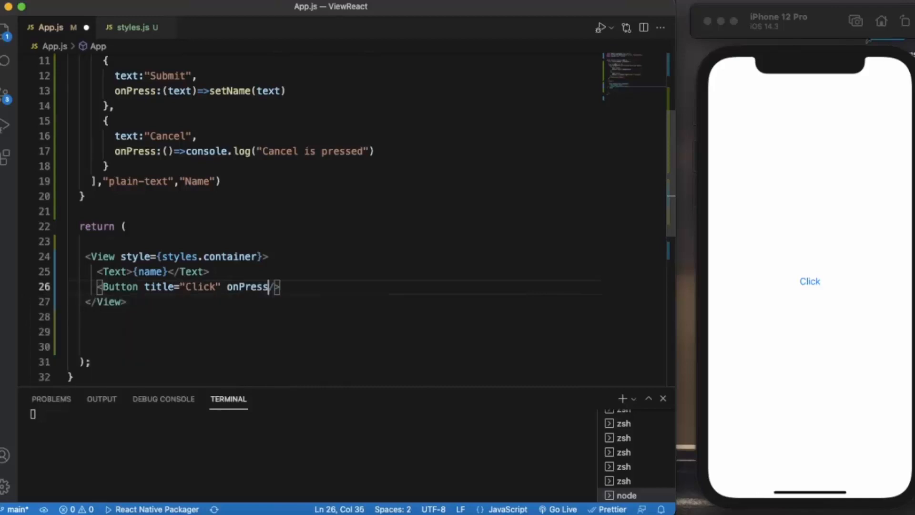
{"action": "type", "text": "={}"}
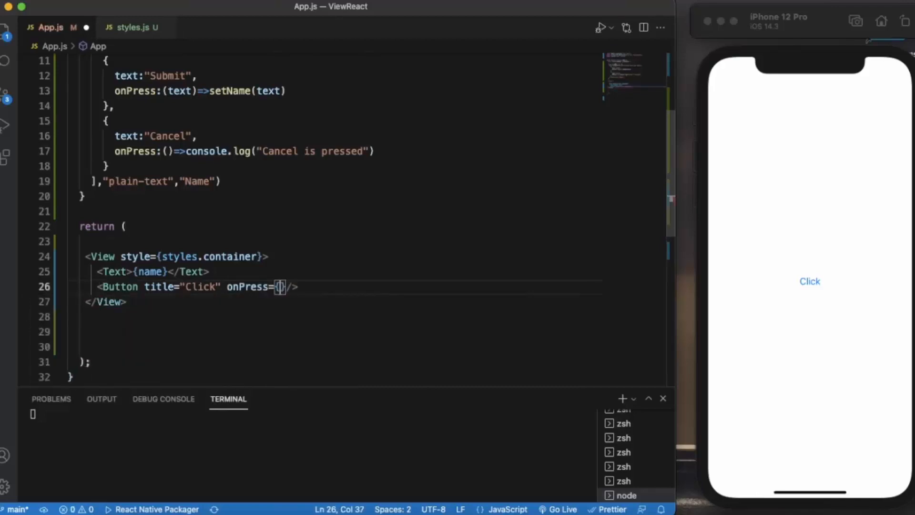
{"action": "type", "text": "clickMe"}
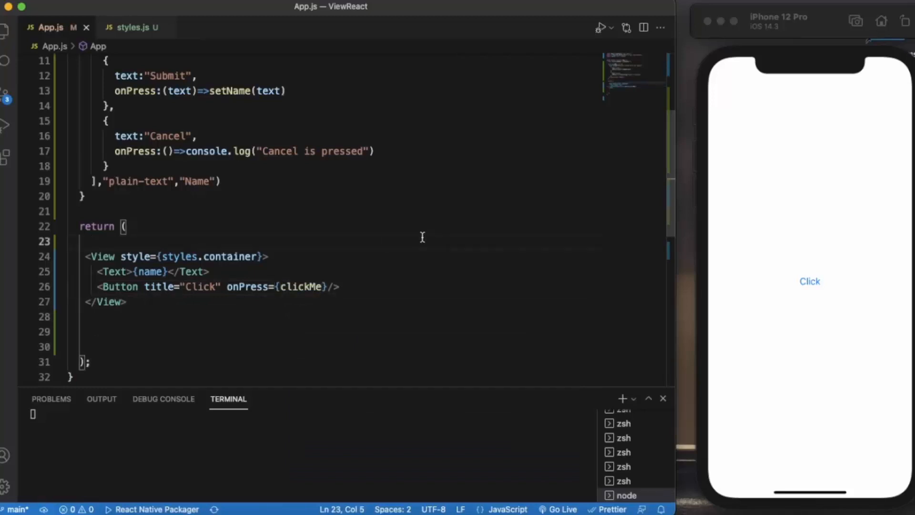
{"action": "scroll", "scroll_direction": "up", "scroll_amount": 3}
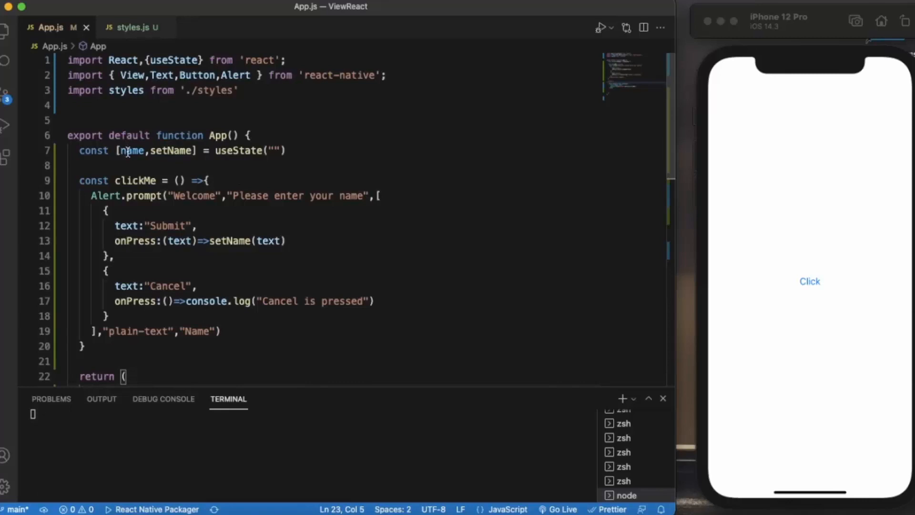
{"action": "mouse_move", "coordinate": [221, 165]}
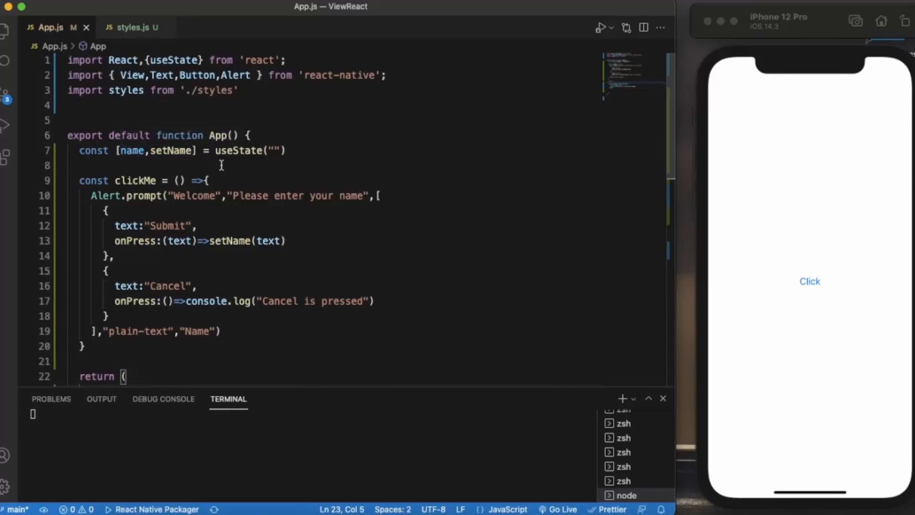
{"action": "scroll", "scroll_direction": "down", "scroll_amount": 3}
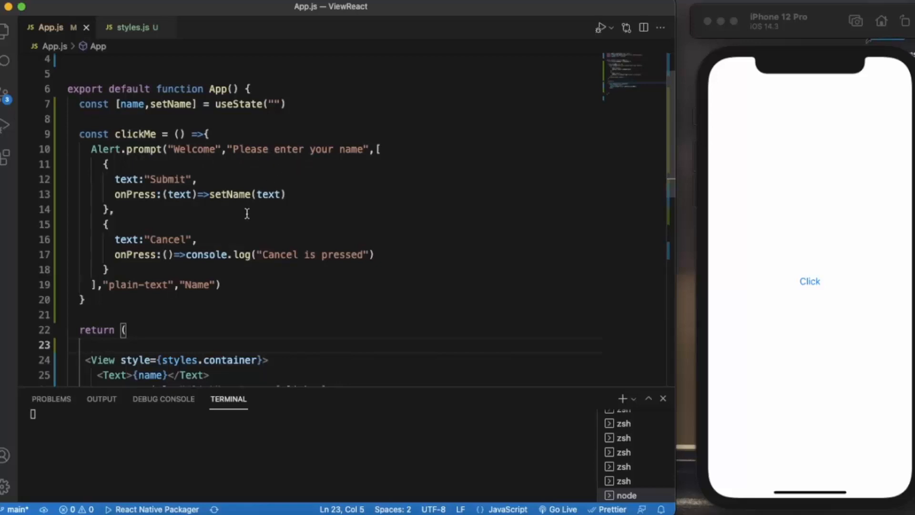
{"action": "mouse_move", "coordinate": [753, 333]}
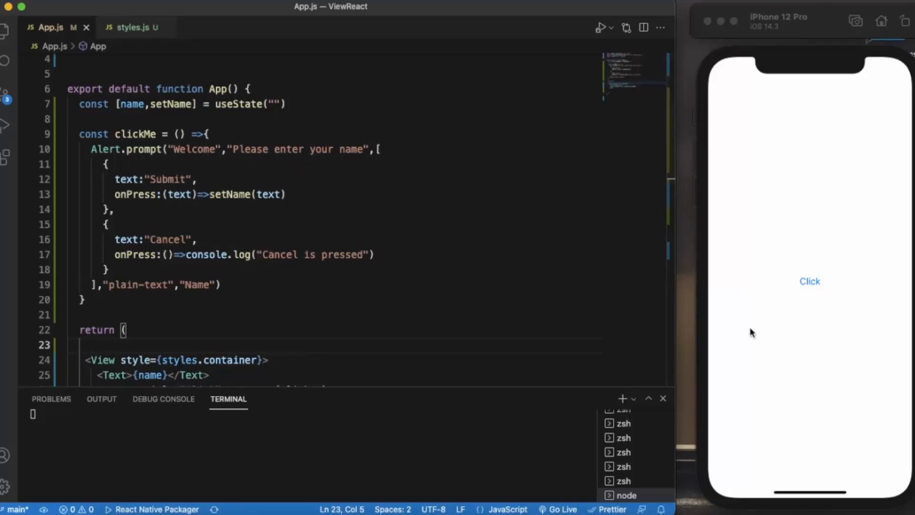
Tap Click in the simulator and Cancel the prompt, logging "Cancel is pressed" in the terminal.
{"action": "left_click", "coordinate": [811, 280]}
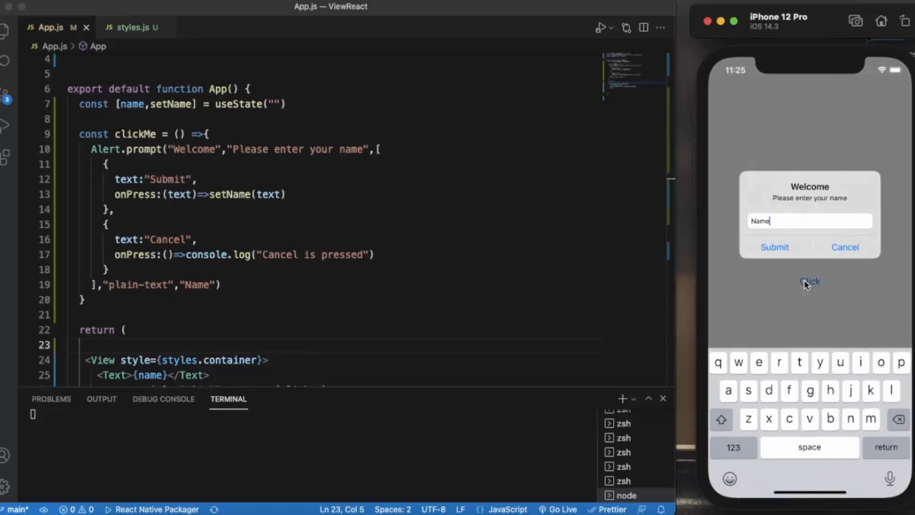
{"action": "mouse_move", "coordinate": [787, 284]}
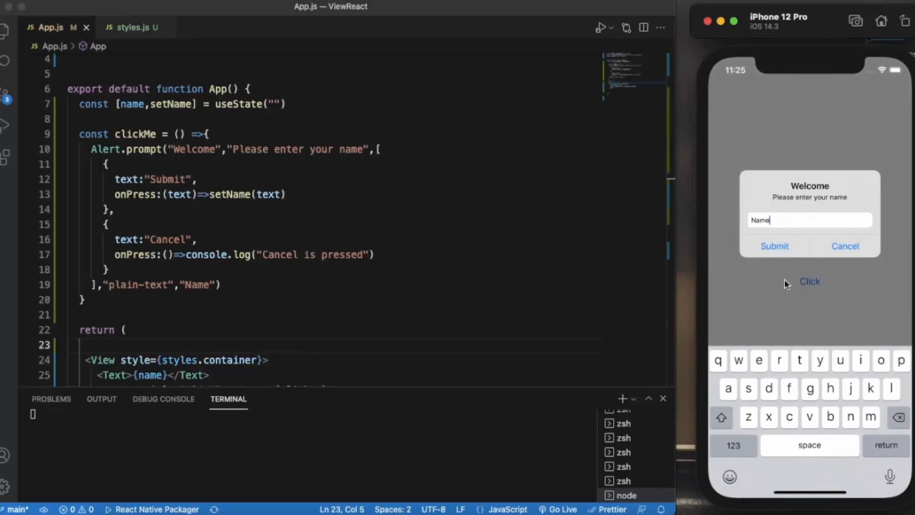
{"action": "mouse_move", "coordinate": [864, 220]}
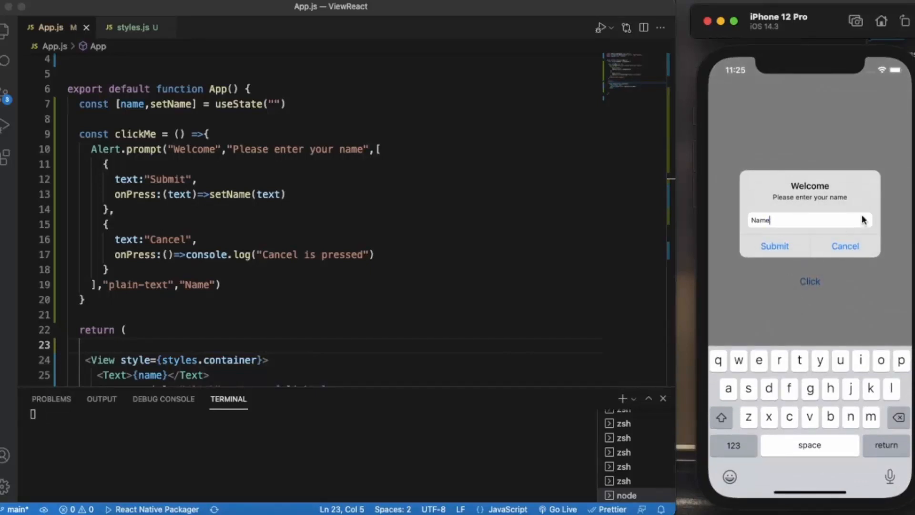
{"action": "mouse_move", "coordinate": [746, 221]}
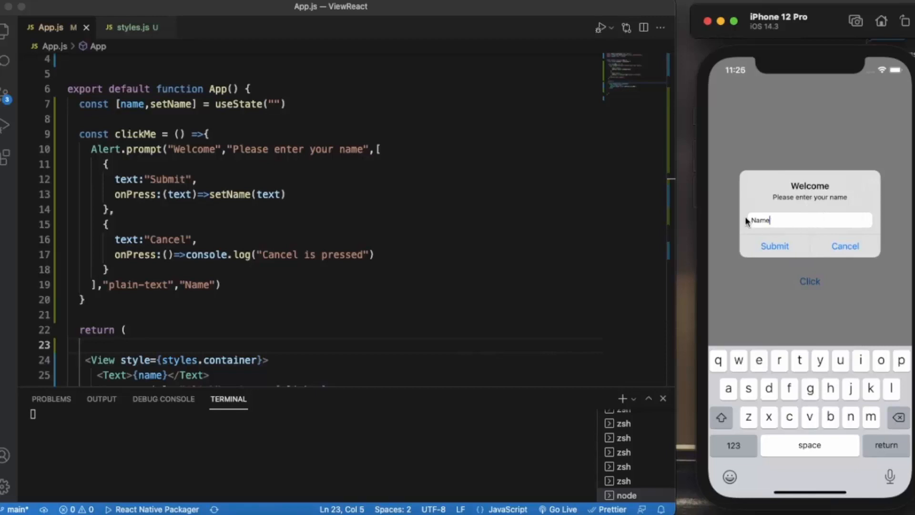
{"action": "mouse_move", "coordinate": [198, 290]}
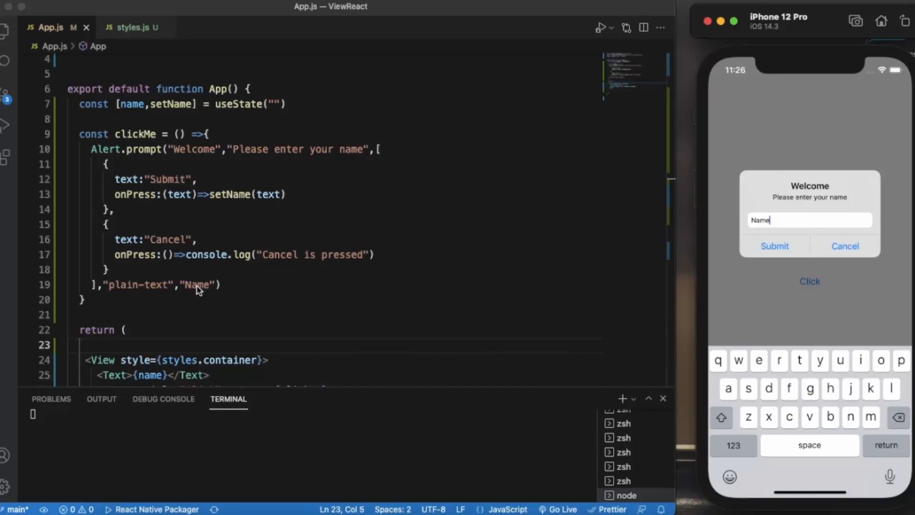
{"action": "mouse_move", "coordinate": [595, 232]}
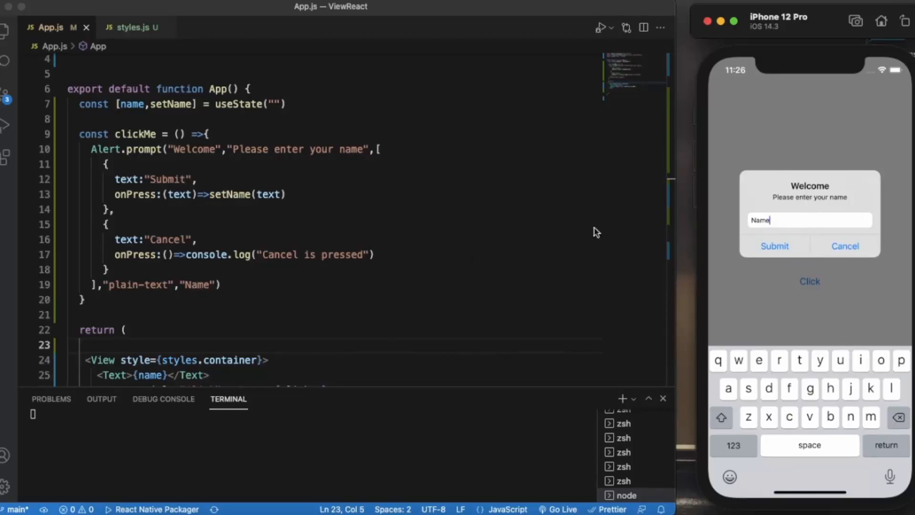
{"action": "mouse_move", "coordinate": [695, 232]}
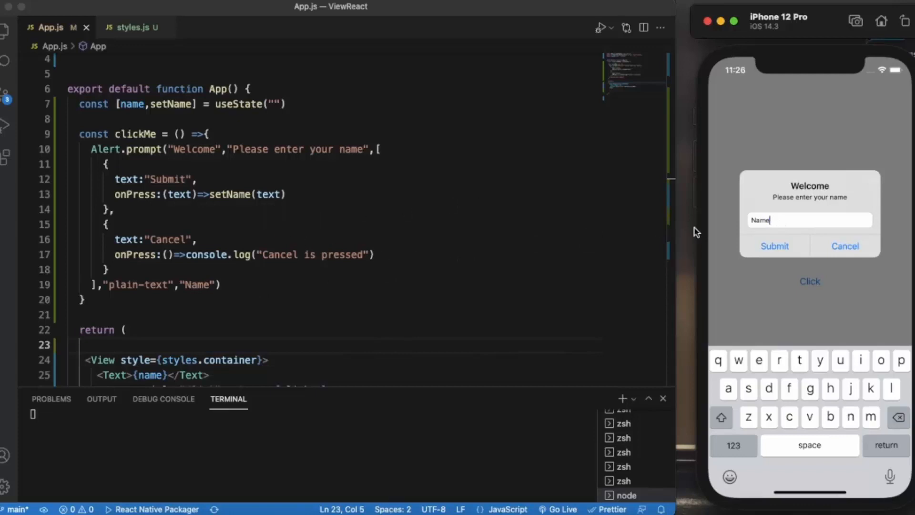
{"action": "left_click", "coordinate": [844, 246]}
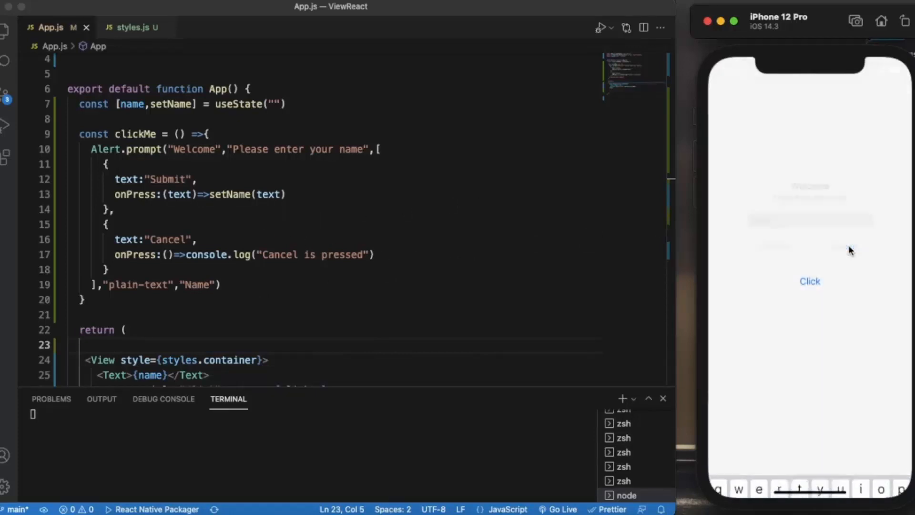
{"action": "left_click", "coordinate": [839, 246]}
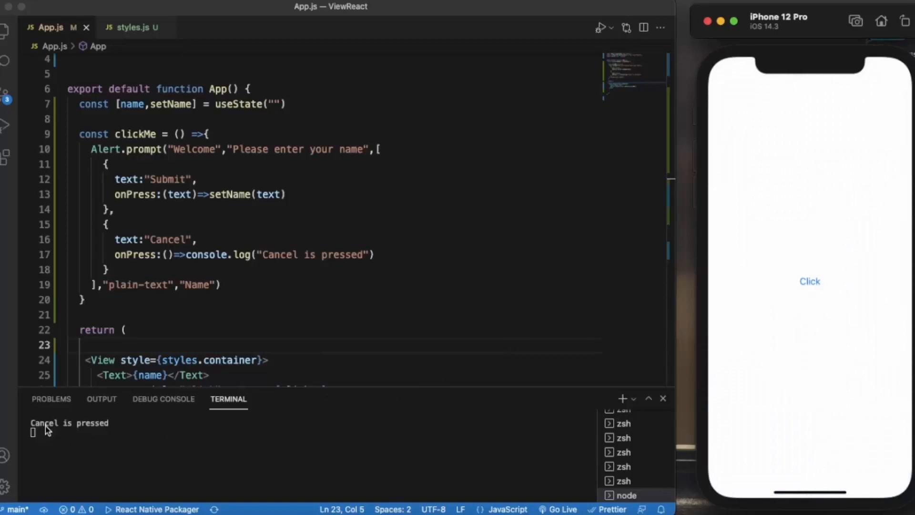
{"action": "mouse_move", "coordinate": [804, 284]}
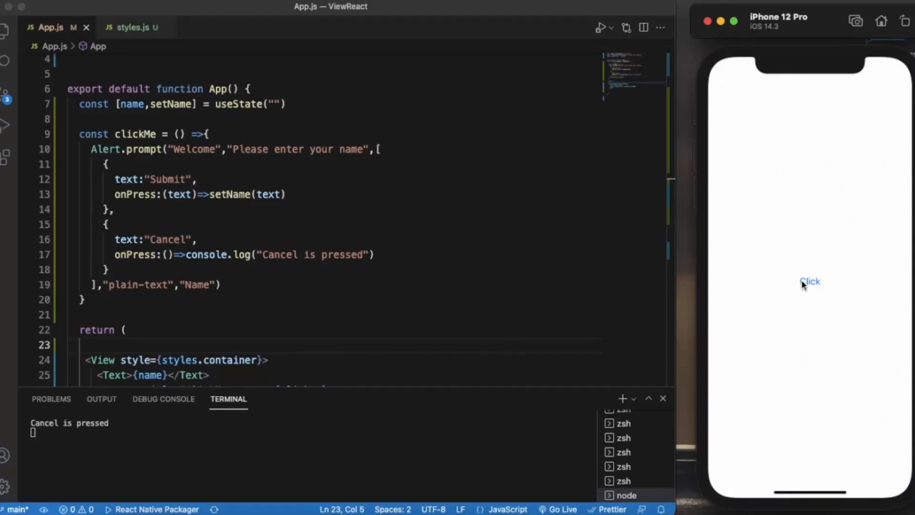
Submit the name brien through the Click prompt so it displays above the button.
{"action": "left_click", "coordinate": [811, 281]}
{"action": "type", "text": "brie"}
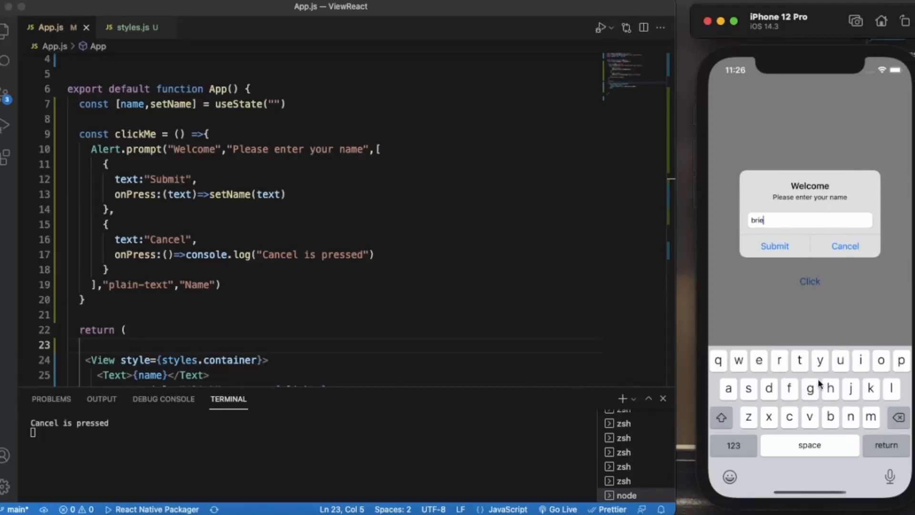
{"action": "type", "text": "n"}
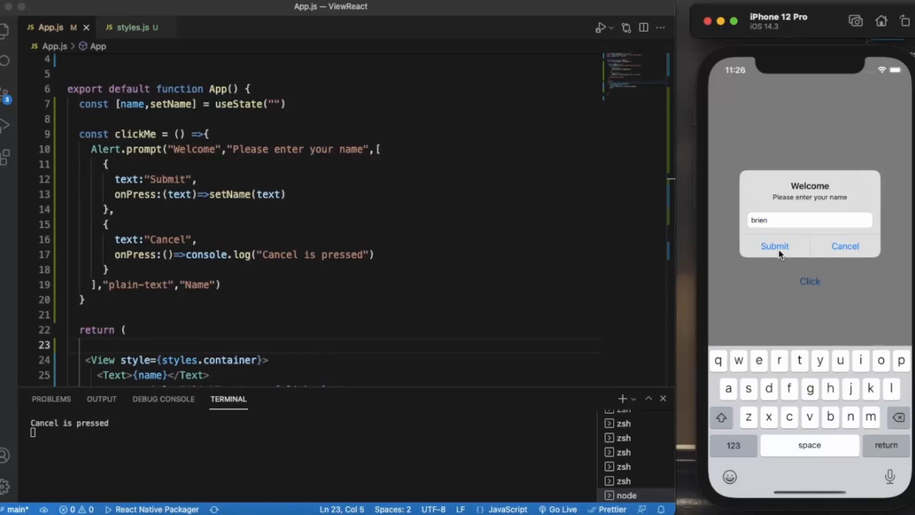
{"action": "left_click", "coordinate": [775, 246]}
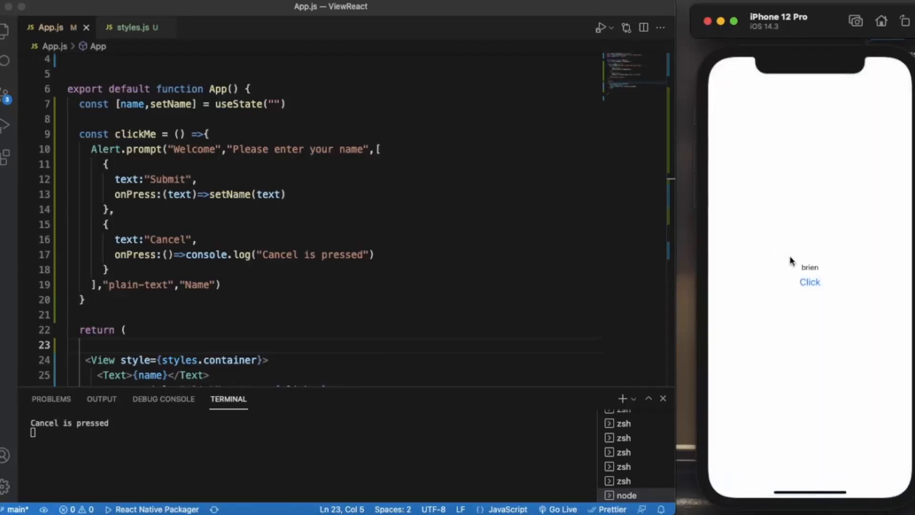
{"action": "mouse_move", "coordinate": [128, 379]}
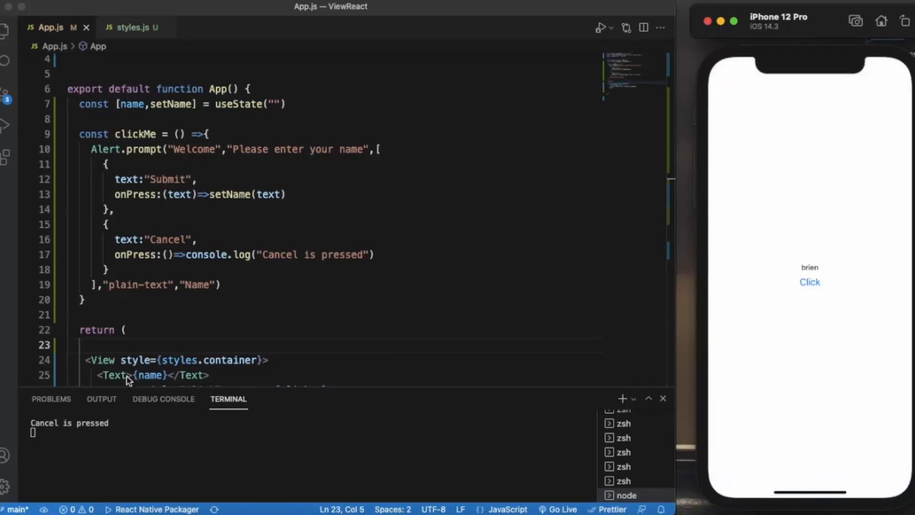
Give the name Text element style={styles.text} in App.js.
{"action": "type", "text": "style={"}
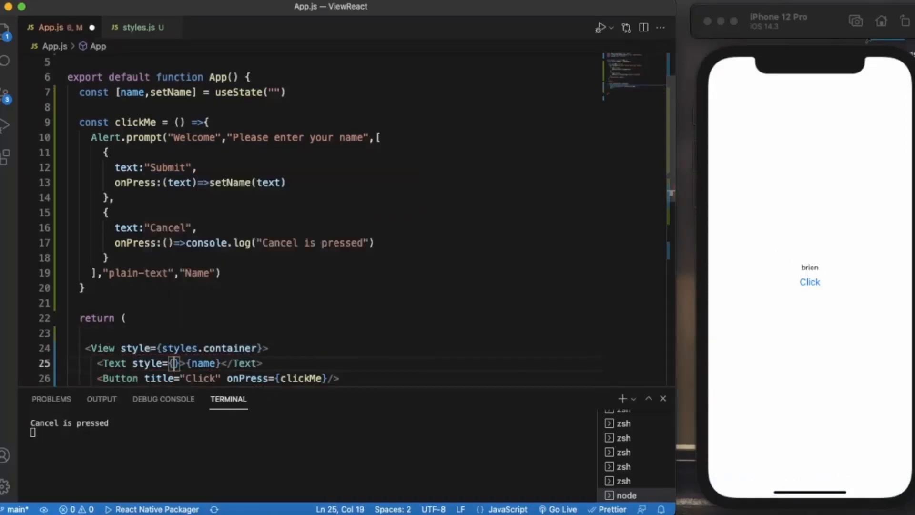
{"action": "type", "text": "styles.text"}
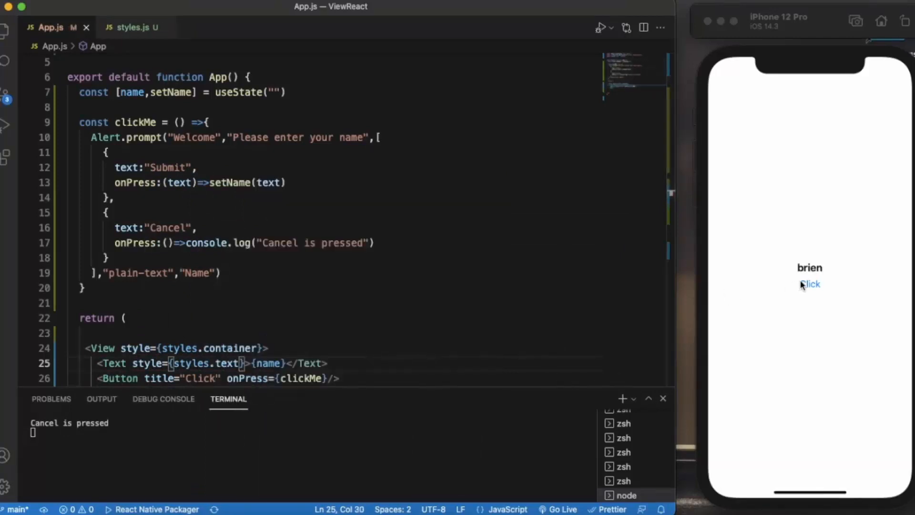
Submit the name Brijen through the prompt so it shows bold in the simulator.
{"action": "left_click", "coordinate": [809, 285]}
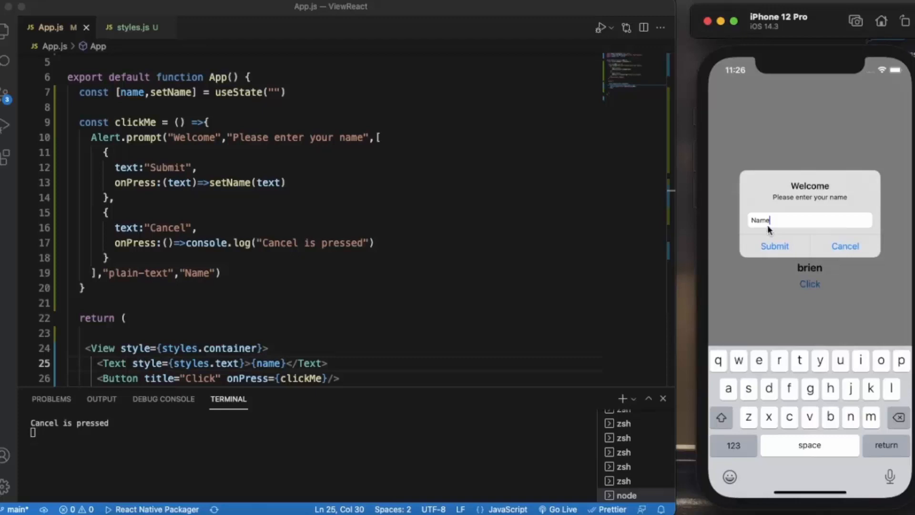
{"action": "left_click", "coordinate": [762, 220]}
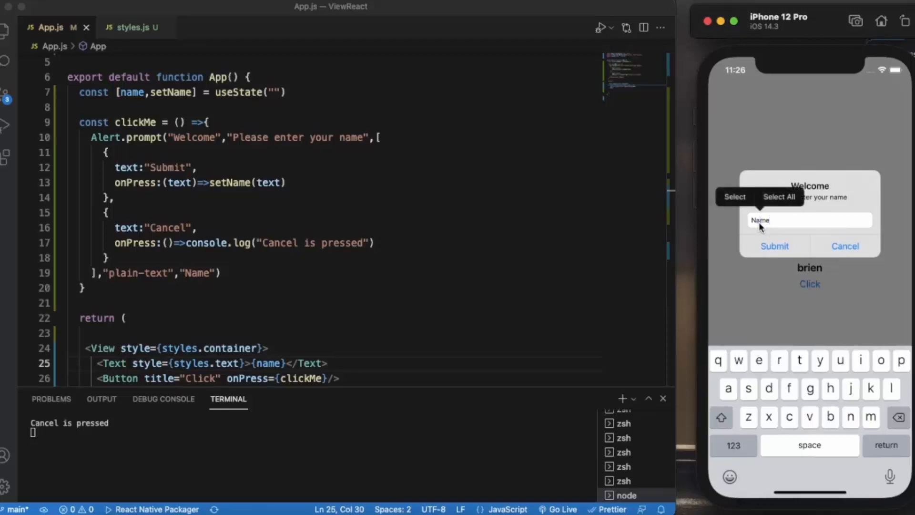
{"action": "type", "text": "Brit"}
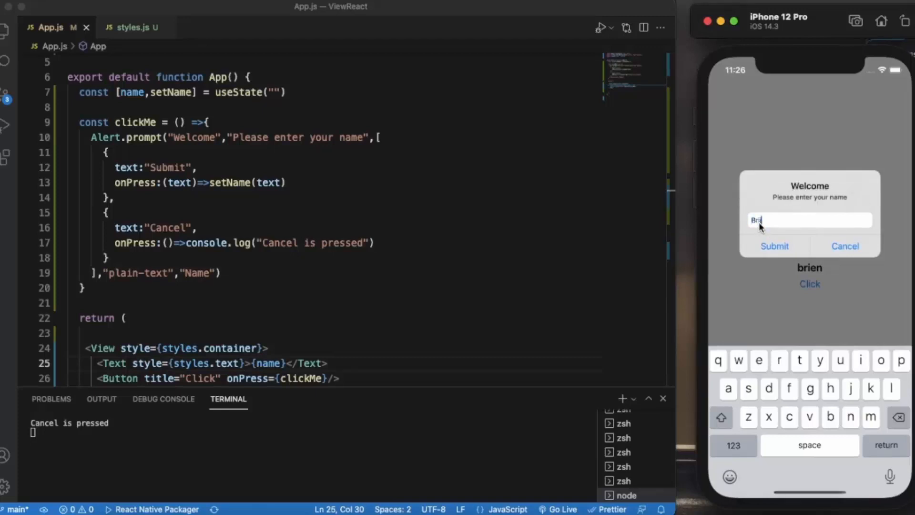
{"action": "left_click", "coordinate": [775, 246]}
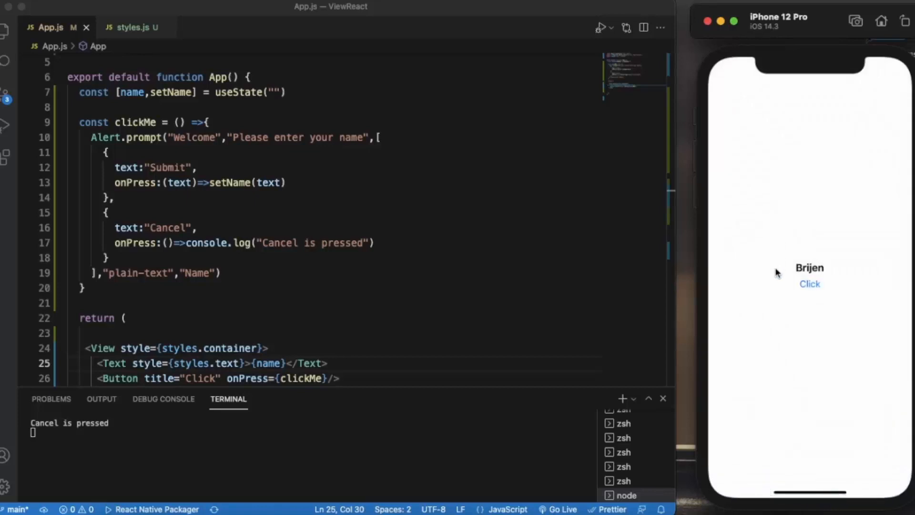
{"action": "mouse_move", "coordinate": [663, 275]}
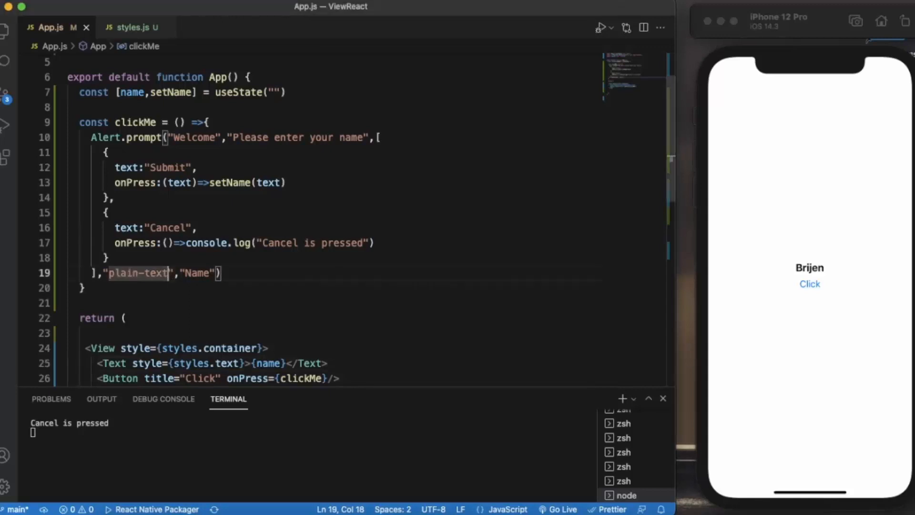
Switch the prompt type to secure-text and submit the masked entry ffsfdf.
{"action": "key", "text": "Backspace"}
{"action": "type", "text": "secure"}
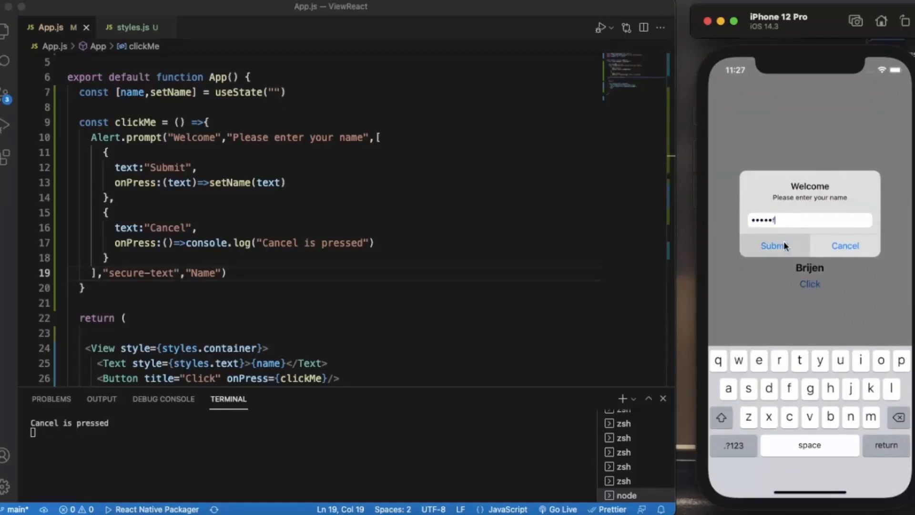
{"action": "left_click", "coordinate": [774, 245]}
{"action": "type", "text": "defaul"}
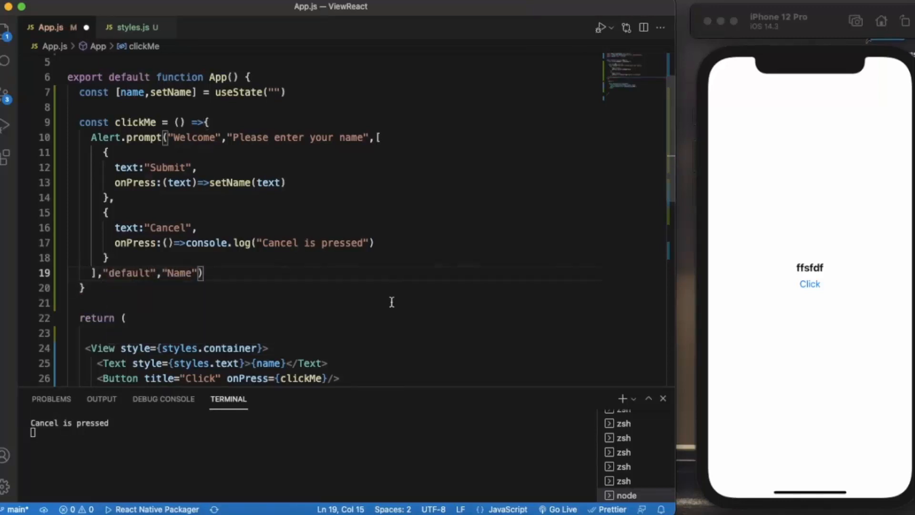
Cancel the default-type prompt, logging Cancel, then remove the default type value.
{"action": "left_click", "coordinate": [810, 284]}
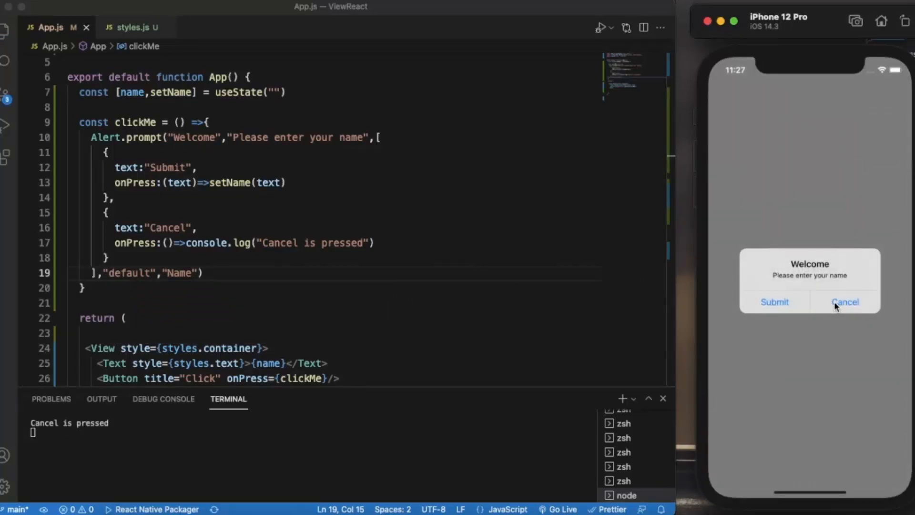
{"action": "left_click", "coordinate": [845, 302]}
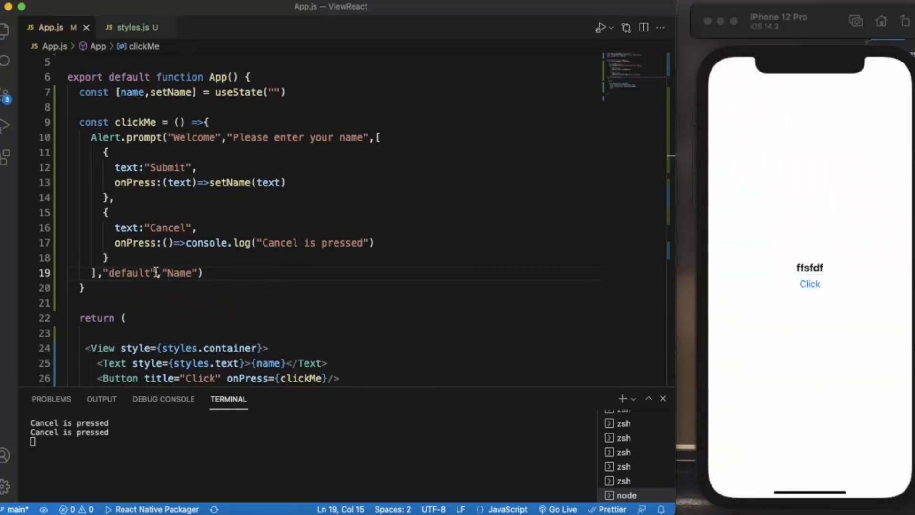
{"action": "key", "text": "Backspace"}
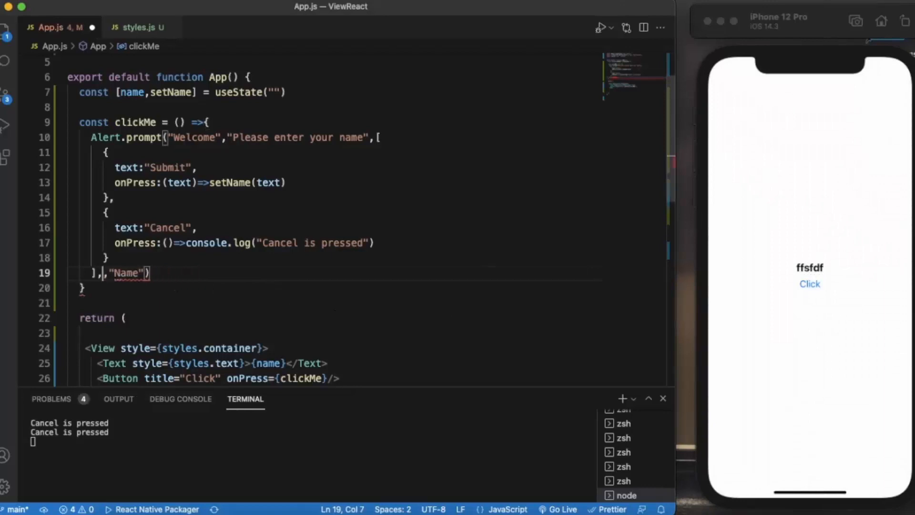
Try the login-password prompt, cancel it, and leave the type as an empty string.
{"action": "type", "text": "\"\""}
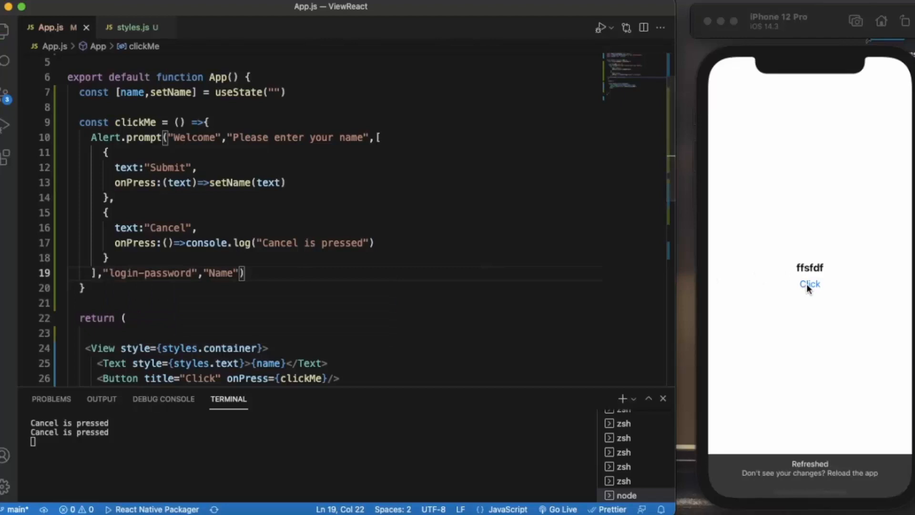
{"action": "left_click", "coordinate": [810, 284]}
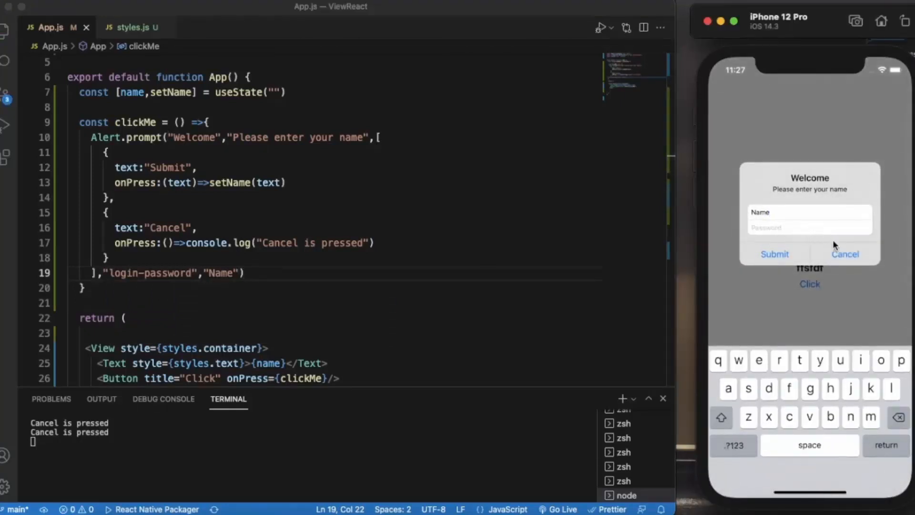
{"action": "left_click", "coordinate": [844, 253]}
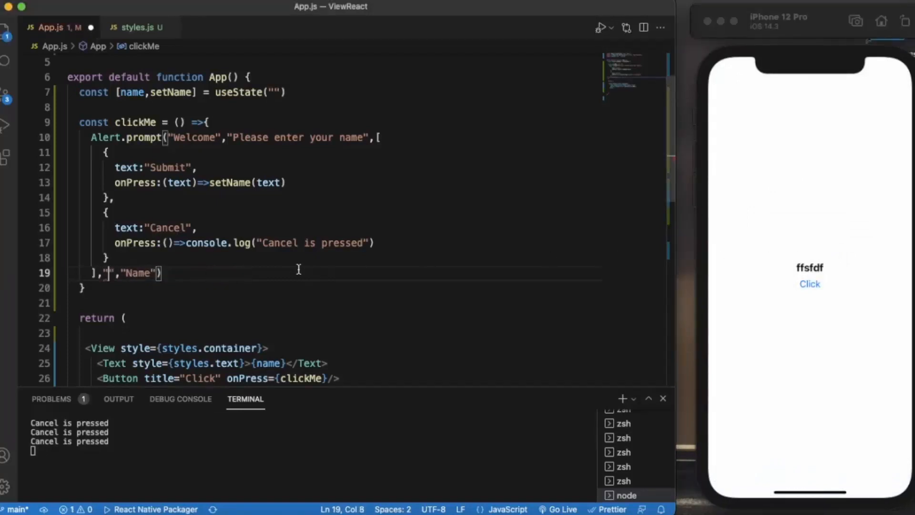
Restore the prompt type argument to "plain-text".
{"action": "key", "text": "Backspace"}
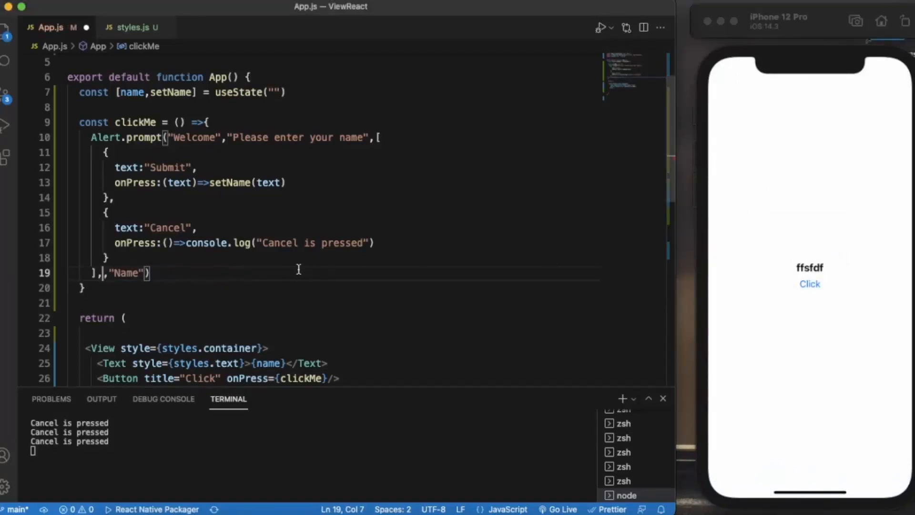
{"action": "type", "text": "\"plain-text\","}
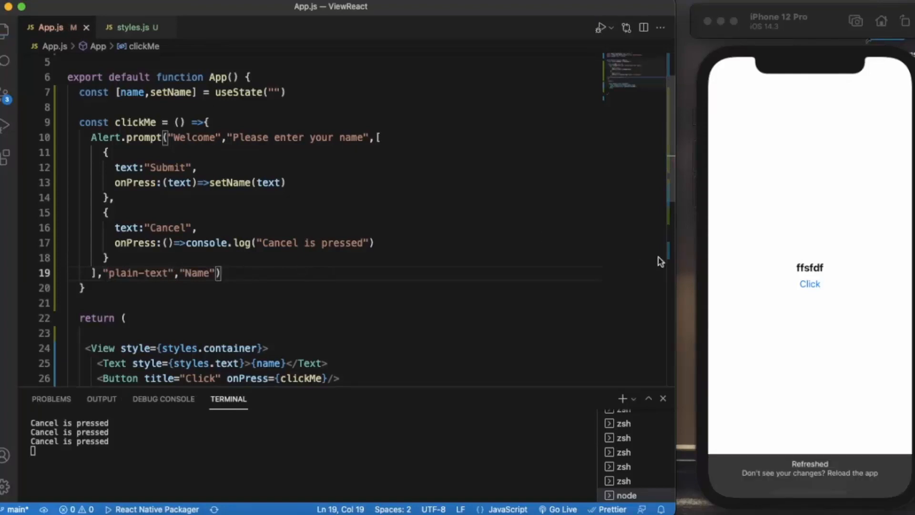
Submit the name Tony through the plain-text prompt so it shows in bold.
{"action": "left_click", "coordinate": [810, 284]}
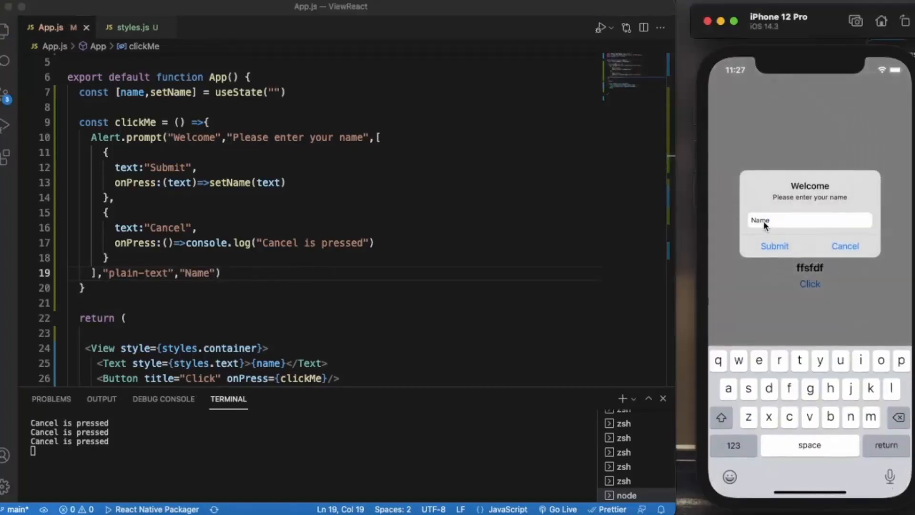
{"action": "type", "text": "Te"}
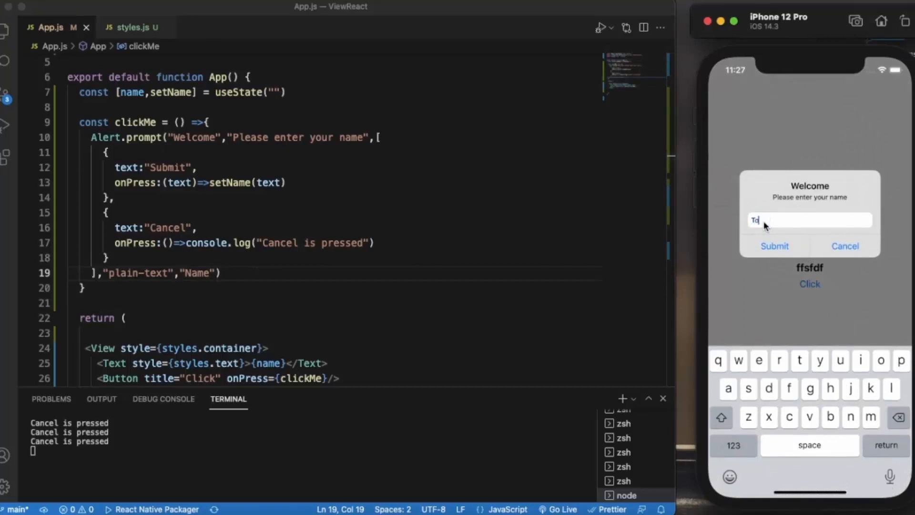
{"action": "left_click", "coordinate": [774, 246]}
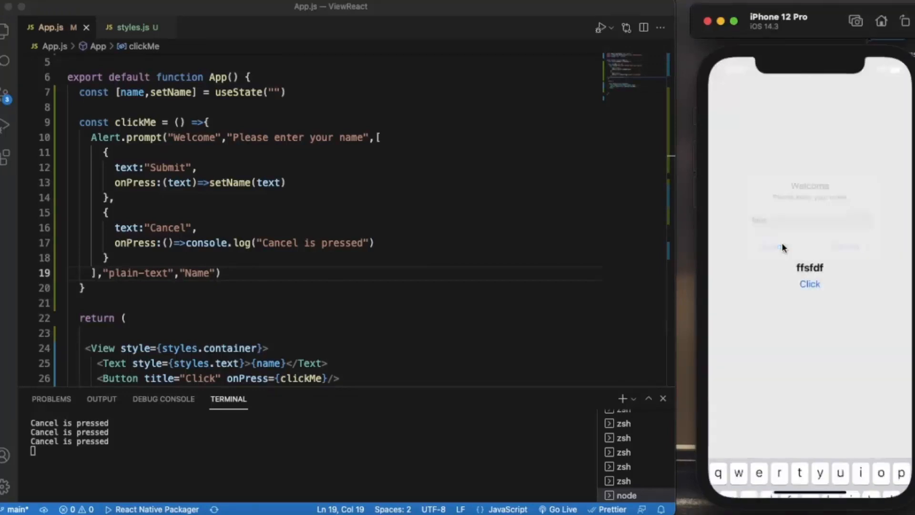
{"action": "left_click", "coordinate": [770, 246]}
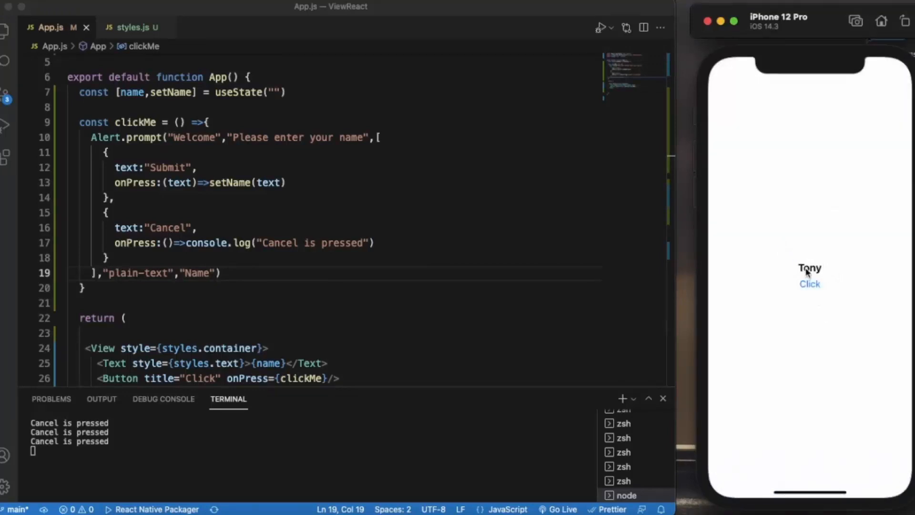